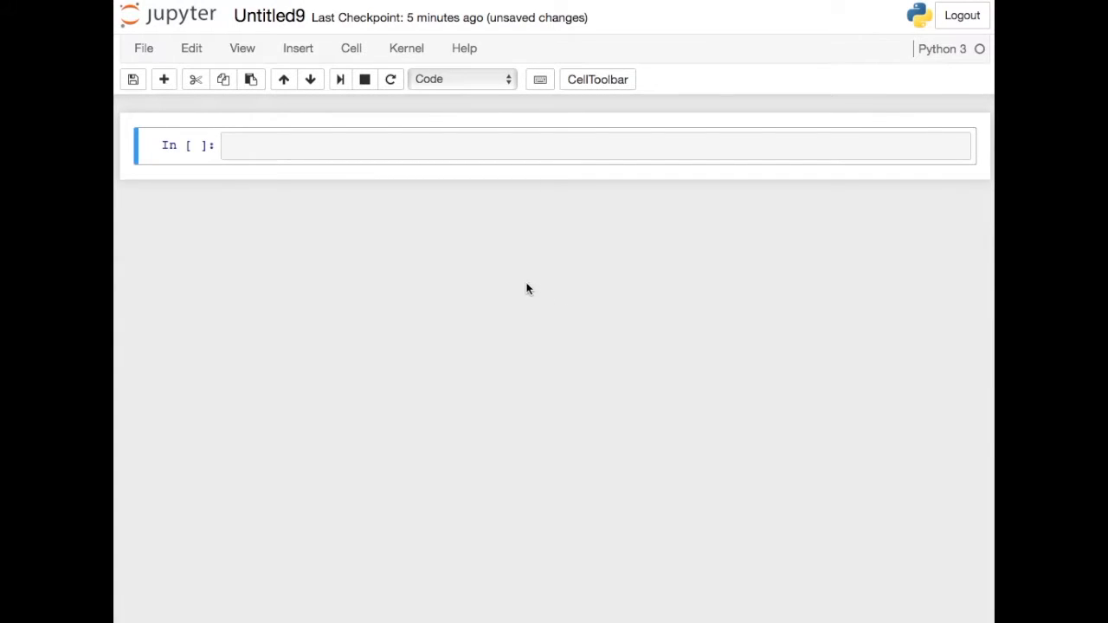
{"action": "mouse_move", "coordinate": [499, 249]}
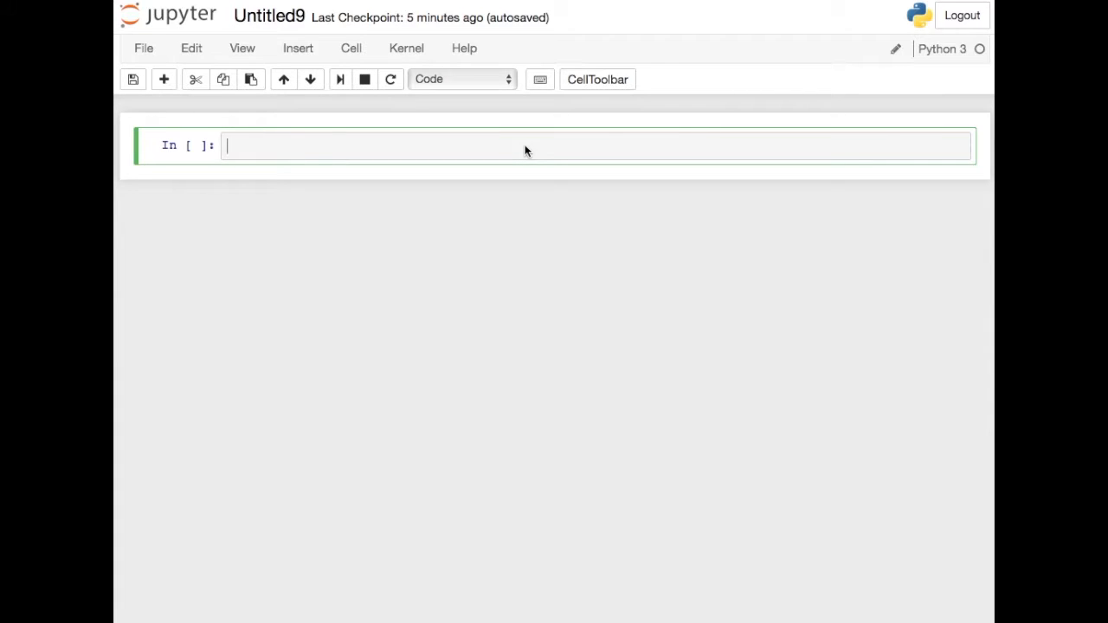
- Load %pylab inline and evaluate rand() to print one random number (0.3775 on rerun)
{"action": "type", "text": "%pylab inline"}
{"action": "type", "text": "rand()"}
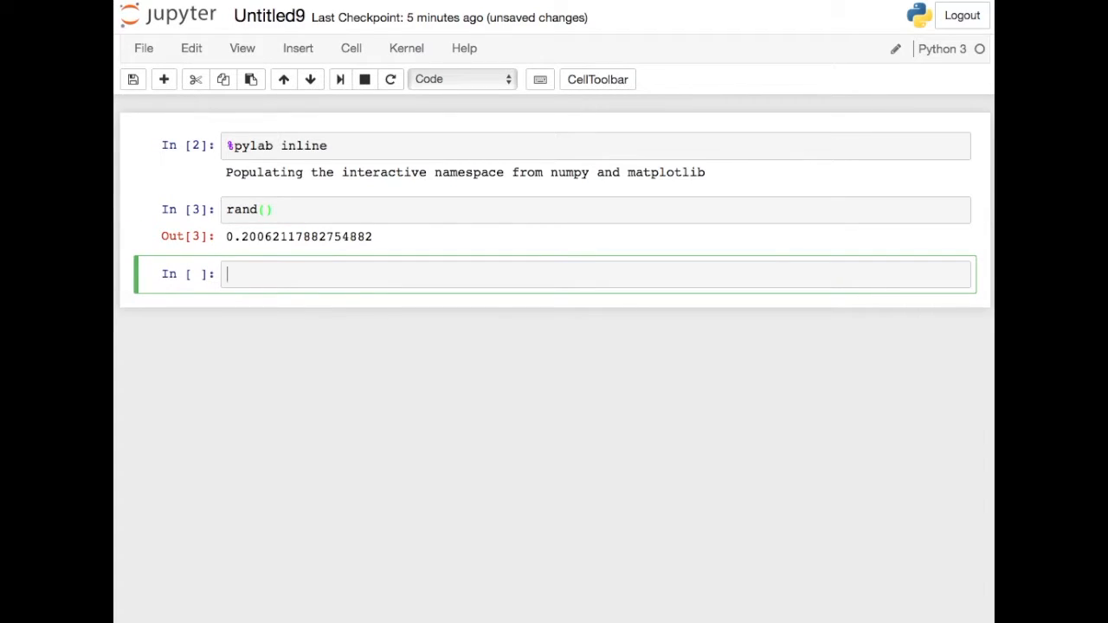
{"action": "mouse_move", "coordinate": [398, 178]}
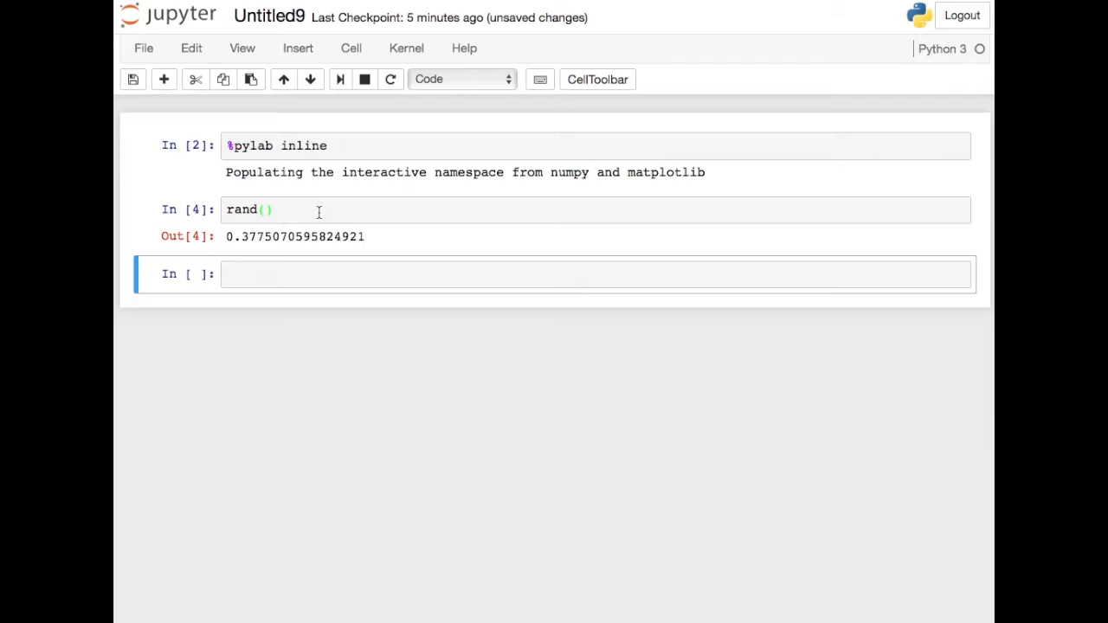
{"action": "left_click", "coordinate": [318, 209]}
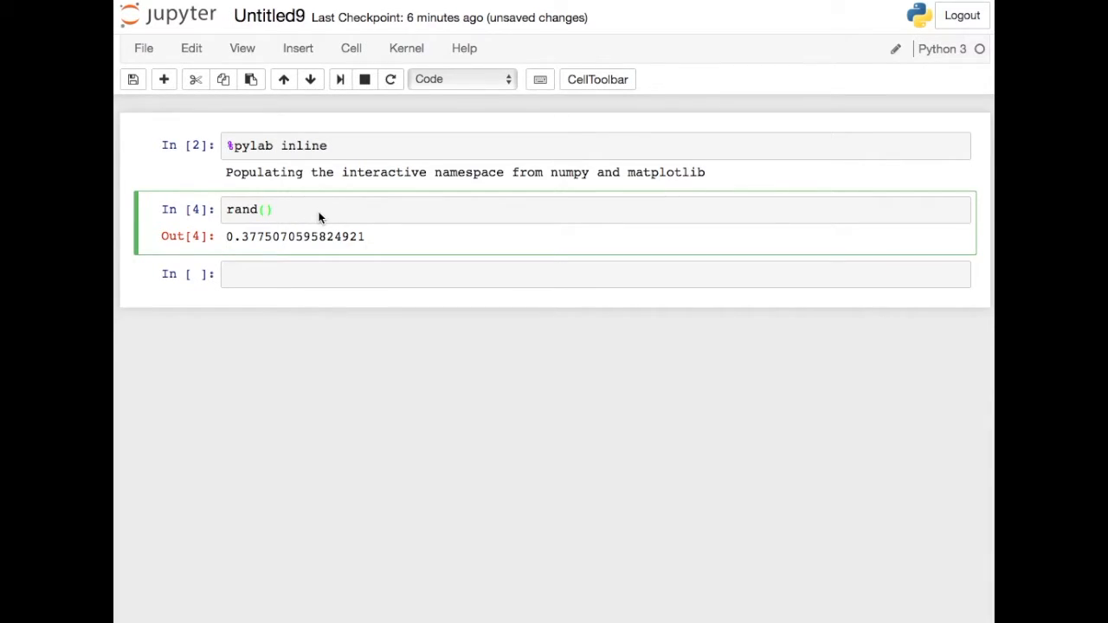
- Define n=5, store x=rand(n), and display x as an array of five random numbers
{"action": "type", "text": "n"}
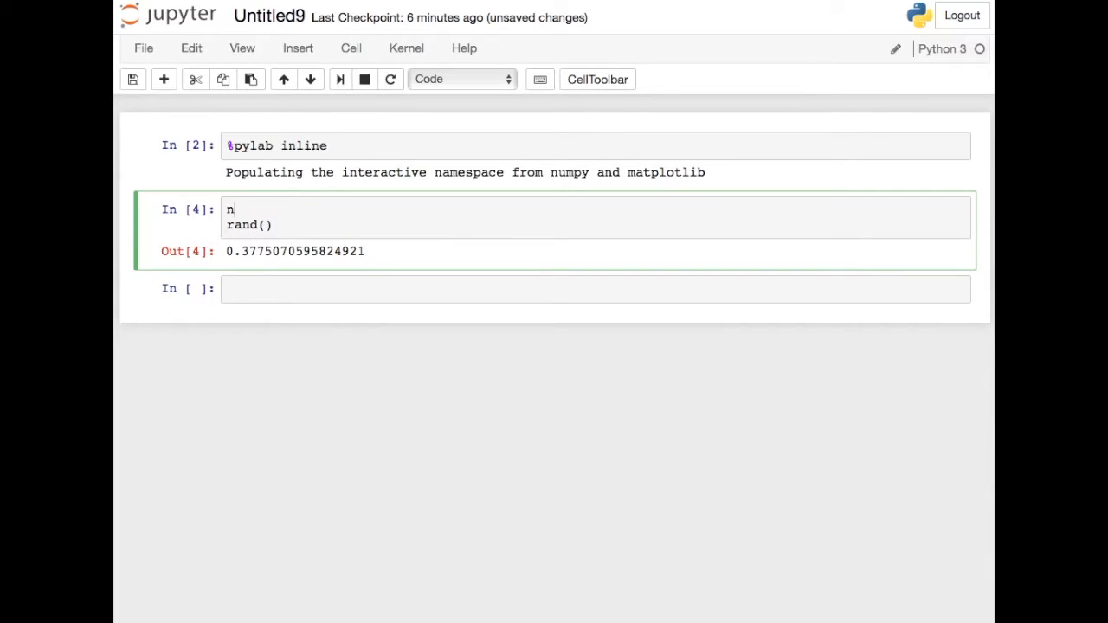
{"action": "type", "text": "=5"}
{"action": "left_click", "coordinate": [595, 225]}
{"action": "type", "text": "n"}
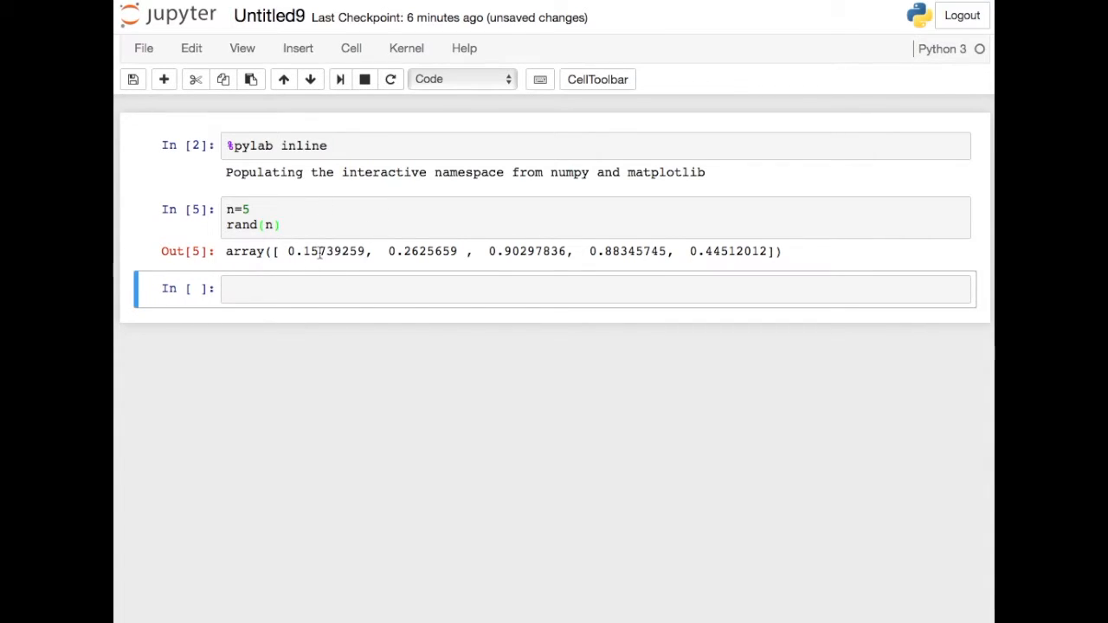
{"action": "mouse_move", "coordinate": [398, 288]}
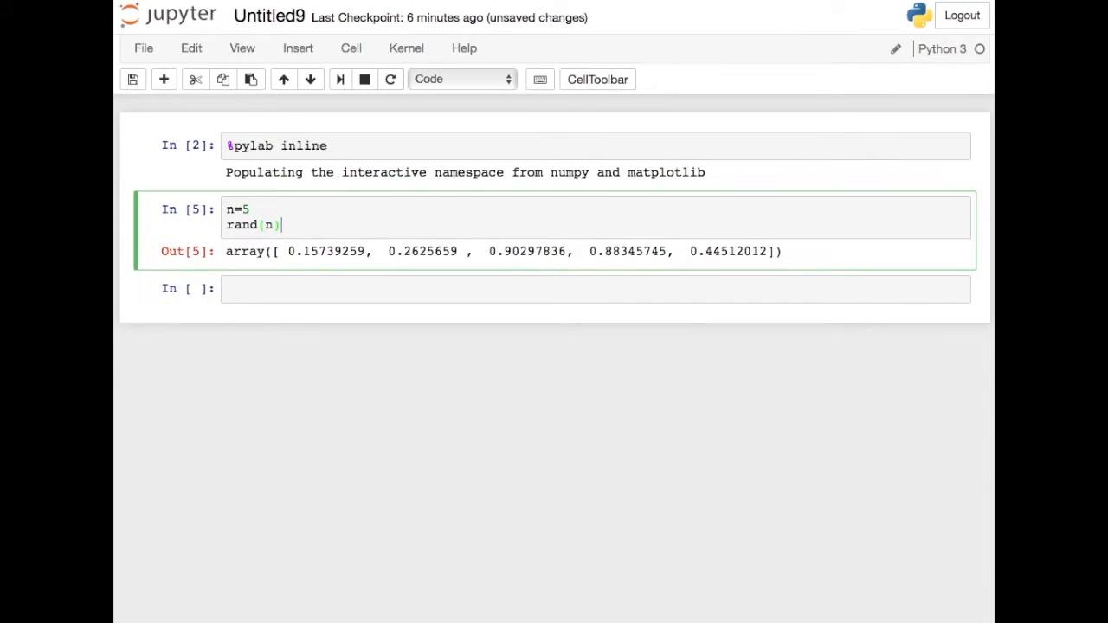
{"action": "type", "text": "x=rand(n)"}
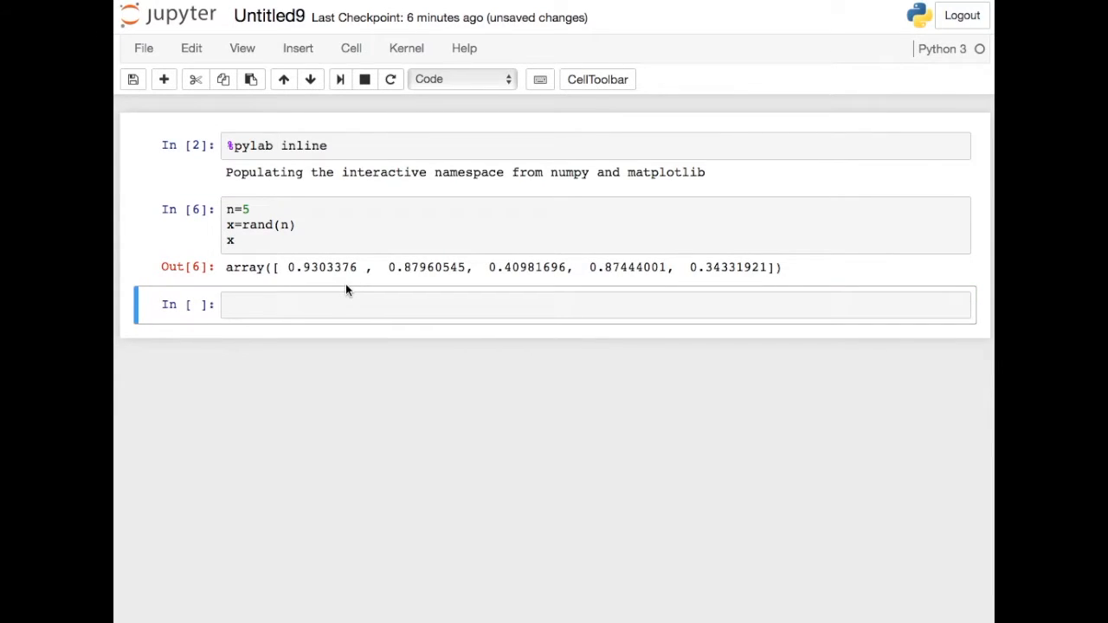
{"action": "left_click", "coordinate": [596, 312]}
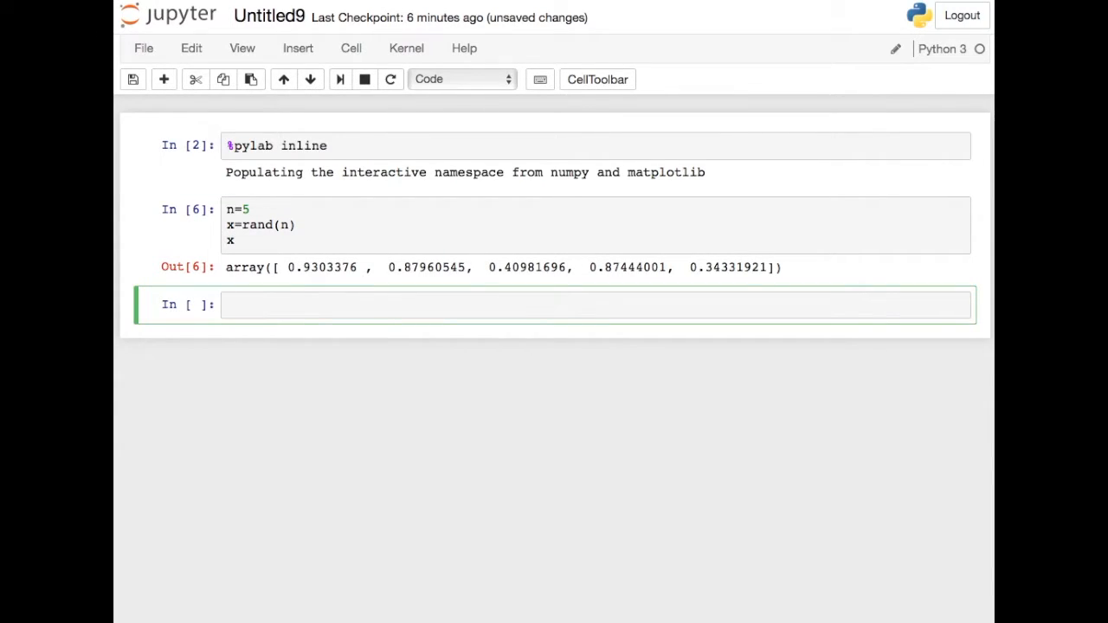
- Evaluate x<0.5 to get a boolean array of which values fall below 0.5
{"action": "type", "text": "x<0.5"}
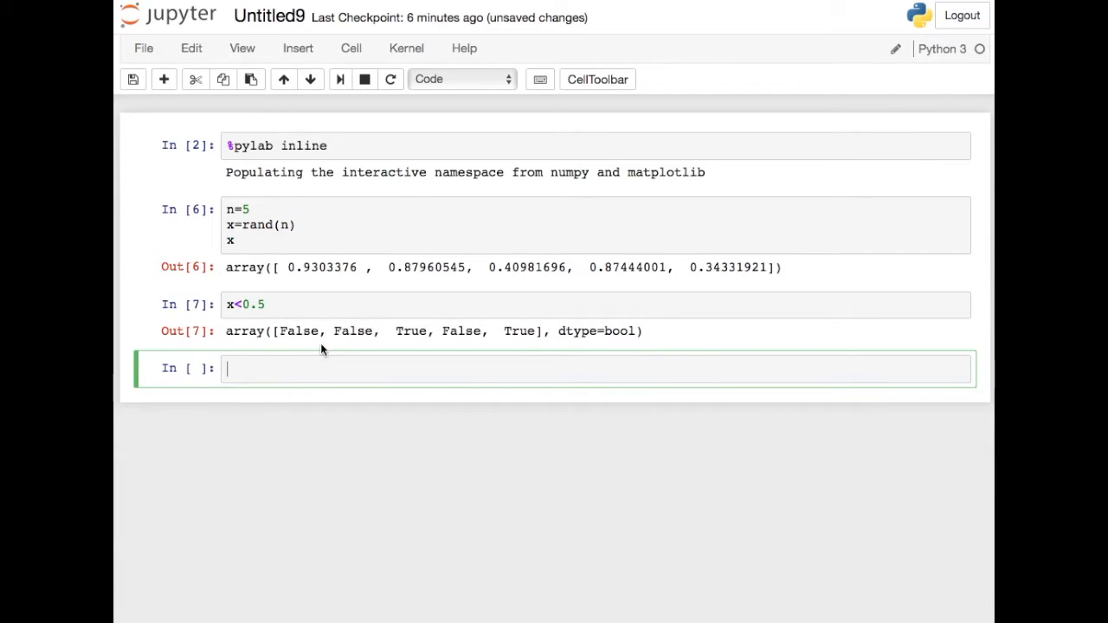
{"action": "mouse_move", "coordinate": [422, 301]}
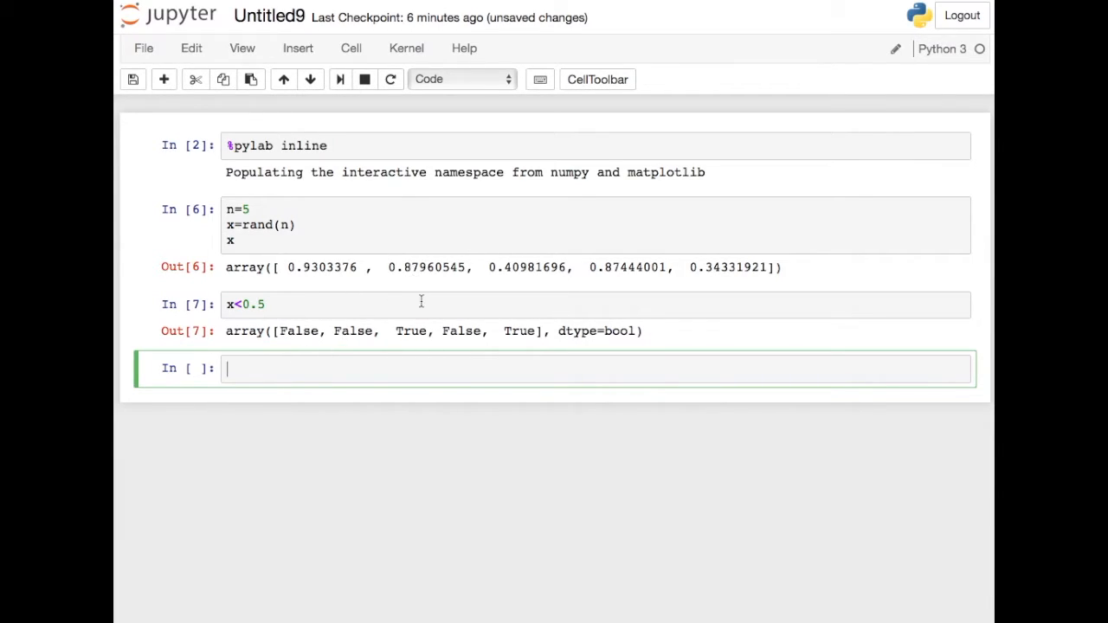
{"action": "mouse_move", "coordinate": [522, 267]}
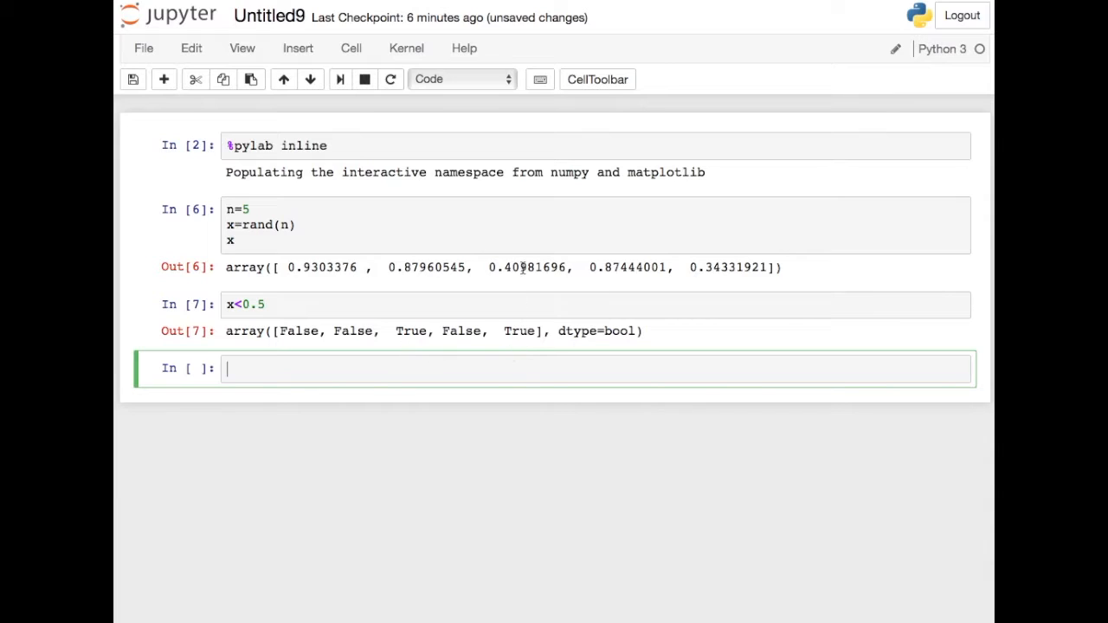
{"action": "mouse_move", "coordinate": [719, 263]}
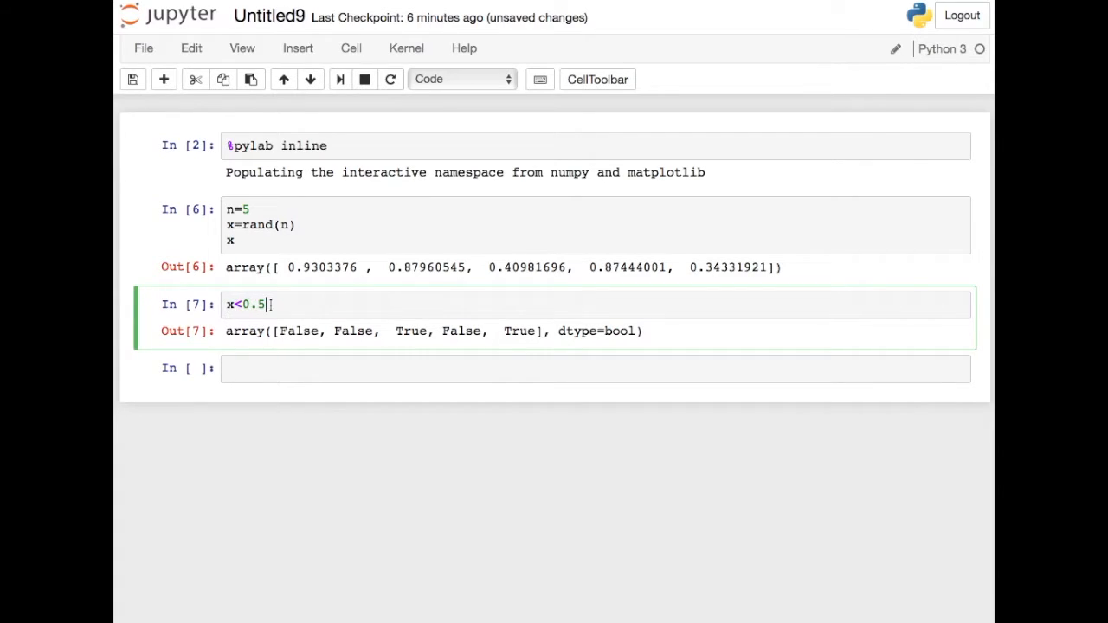
{"action": "mouse_move", "coordinate": [298, 308]}
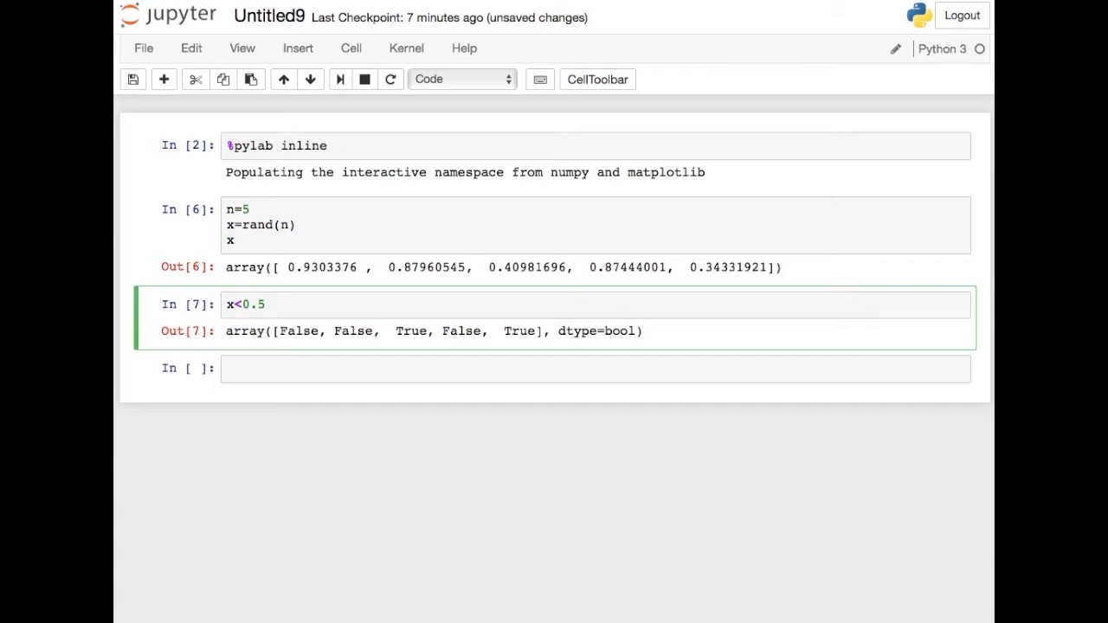
- Wrap the test as where(x<0.5,"alice","bob") to label each of the five values
{"action": "type", "text": "where("}
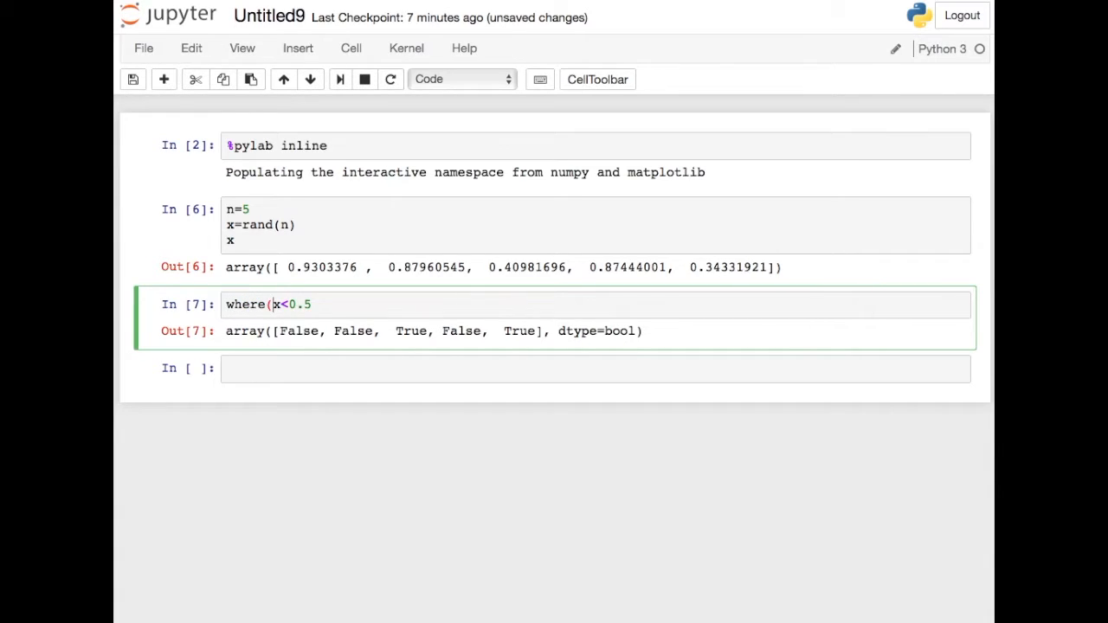
{"action": "type", "text": ","}
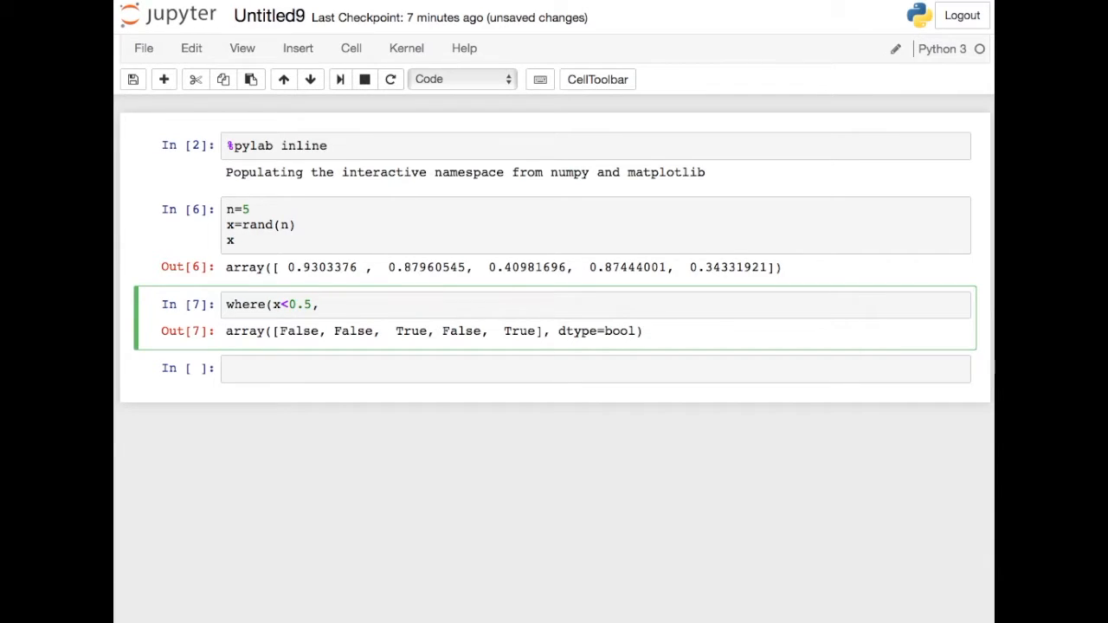
{"action": "type", "text": ",\"ali\""}
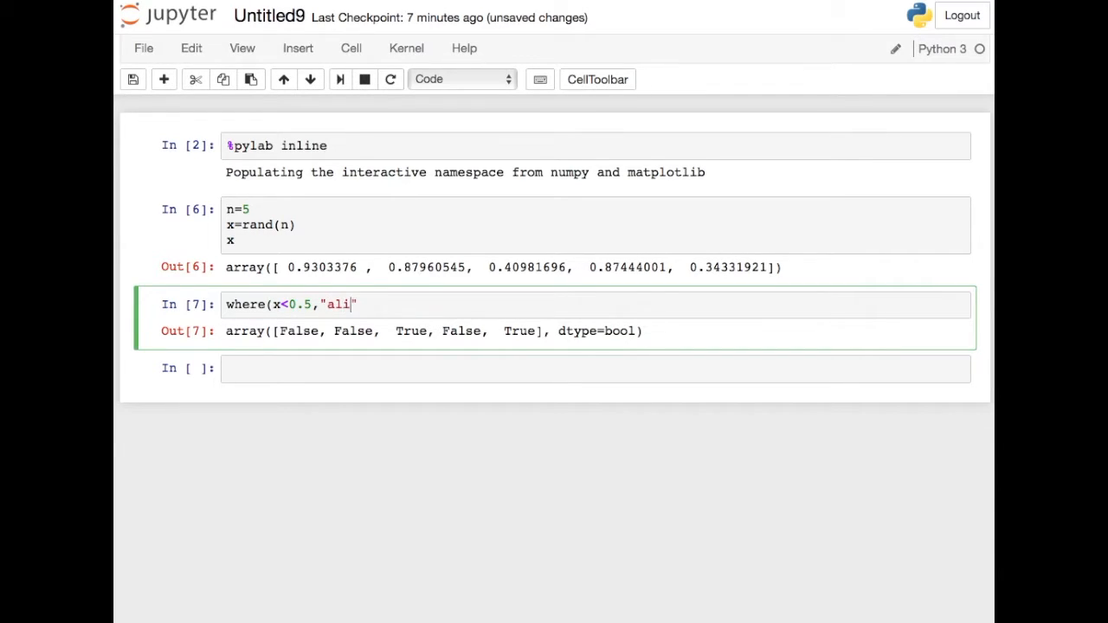
{"action": "type", "text": "ce\",\"bob\""}
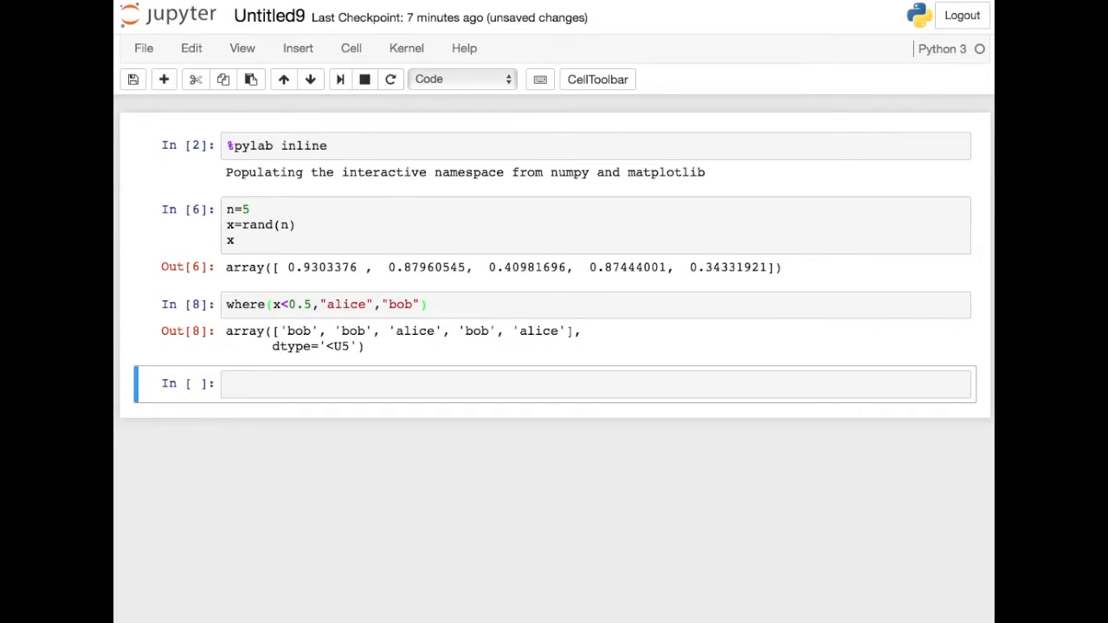
{"action": "mouse_move", "coordinate": [419, 287]}
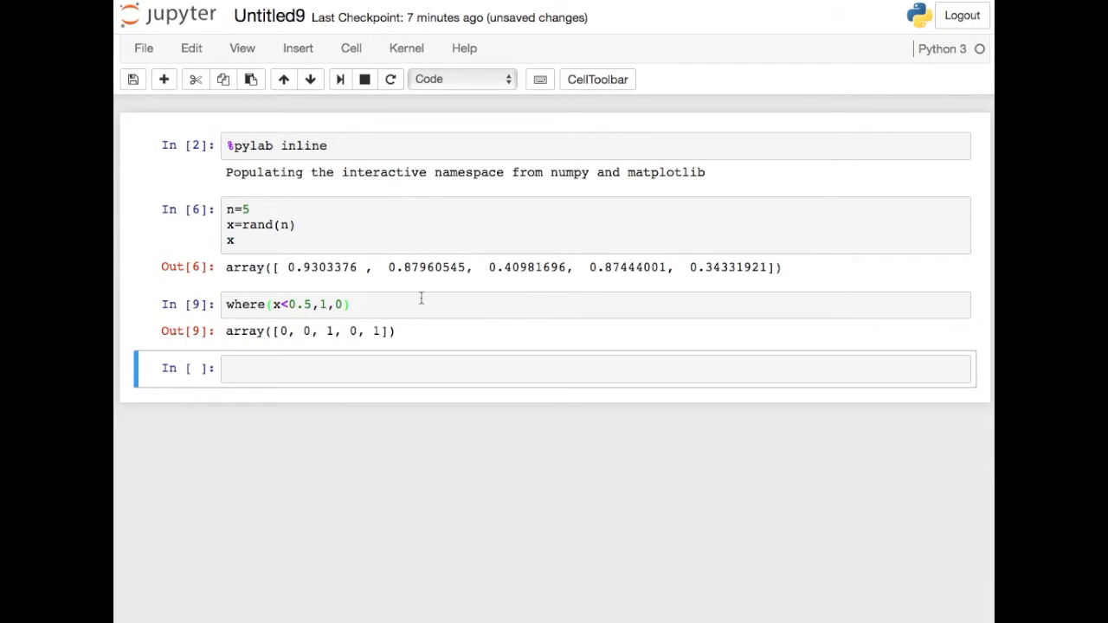
- Change the expression to where(x<0.5,x,0), keeping values below 0.5 and zeroing the rest
{"action": "left_click", "coordinate": [326, 305]}
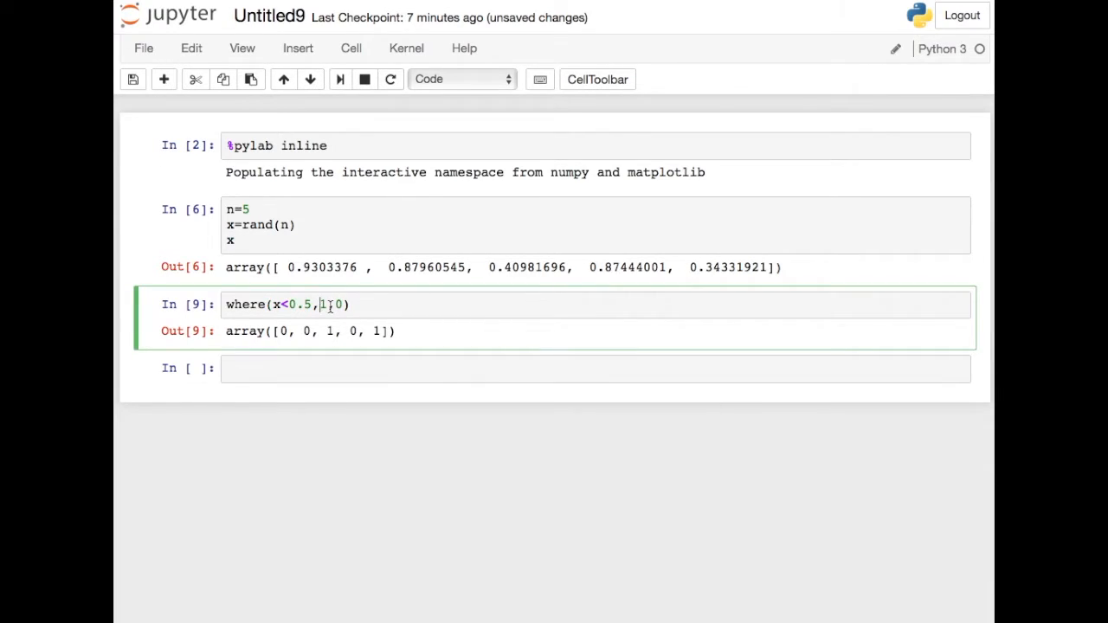
{"action": "type", "text": "x"}
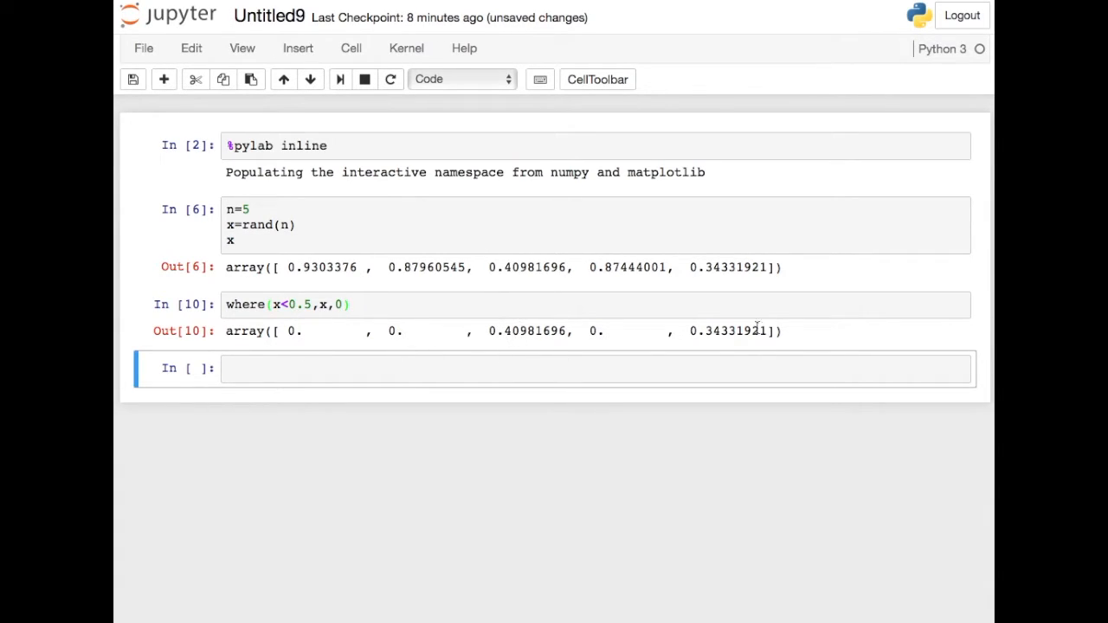
{"action": "left_click", "coordinate": [329, 304]}
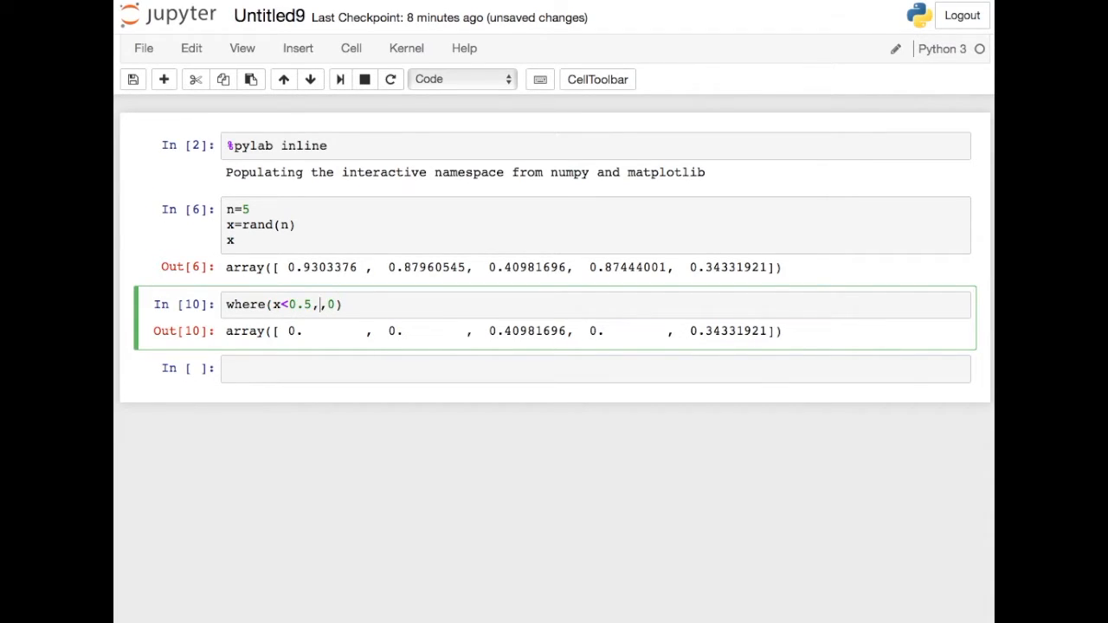
- Map the test to where(x<0.5,1,-1) and append .sum(), totalling -1
{"action": "type", "text": "1,-"}
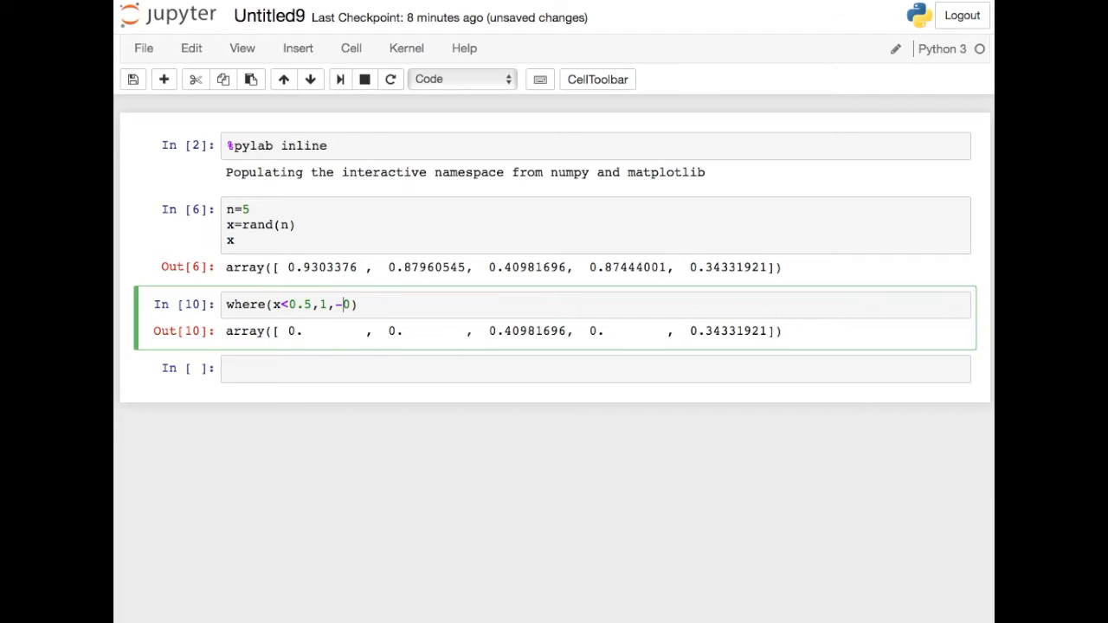
{"action": "type", "text": "1"}
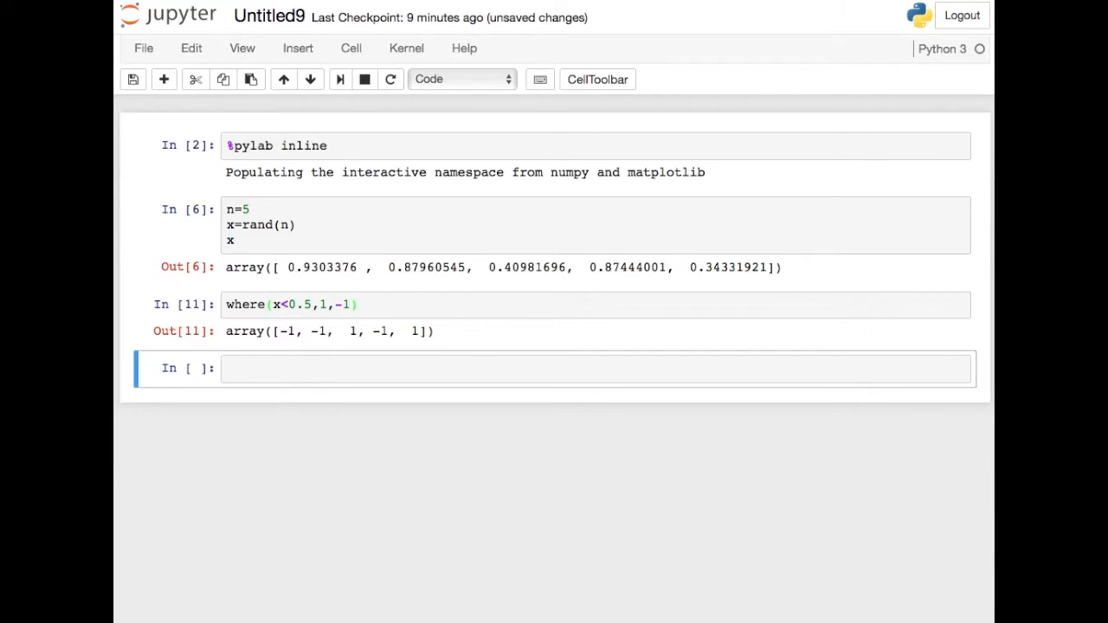
{"action": "mouse_move", "coordinate": [360, 330]}
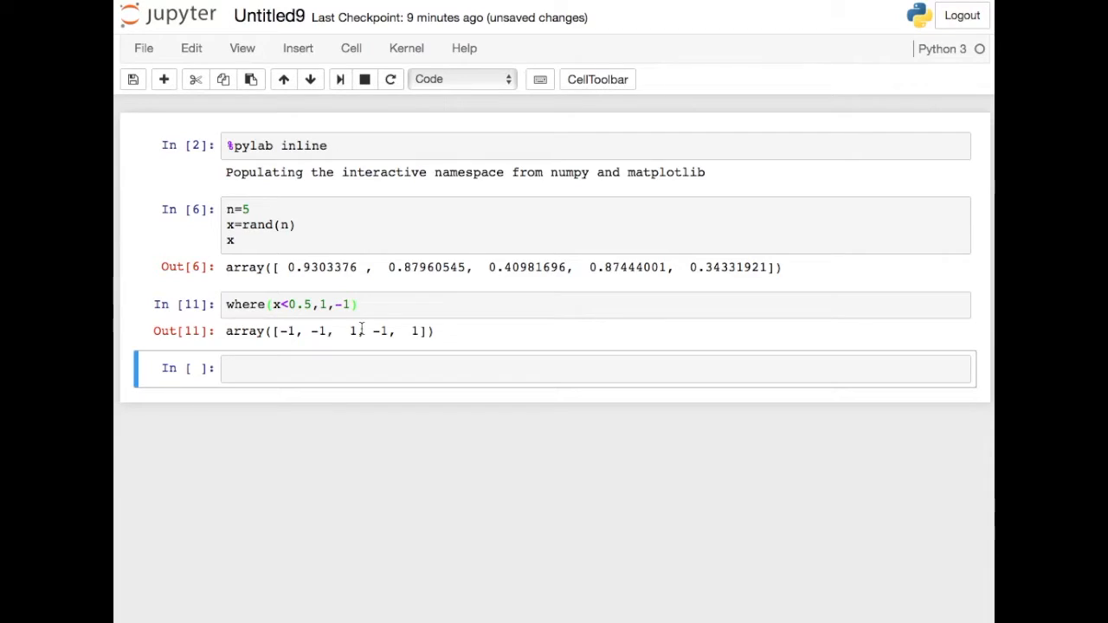
{"action": "left_click", "coordinate": [436, 304]}
{"action": "type", "text": ".sum("}
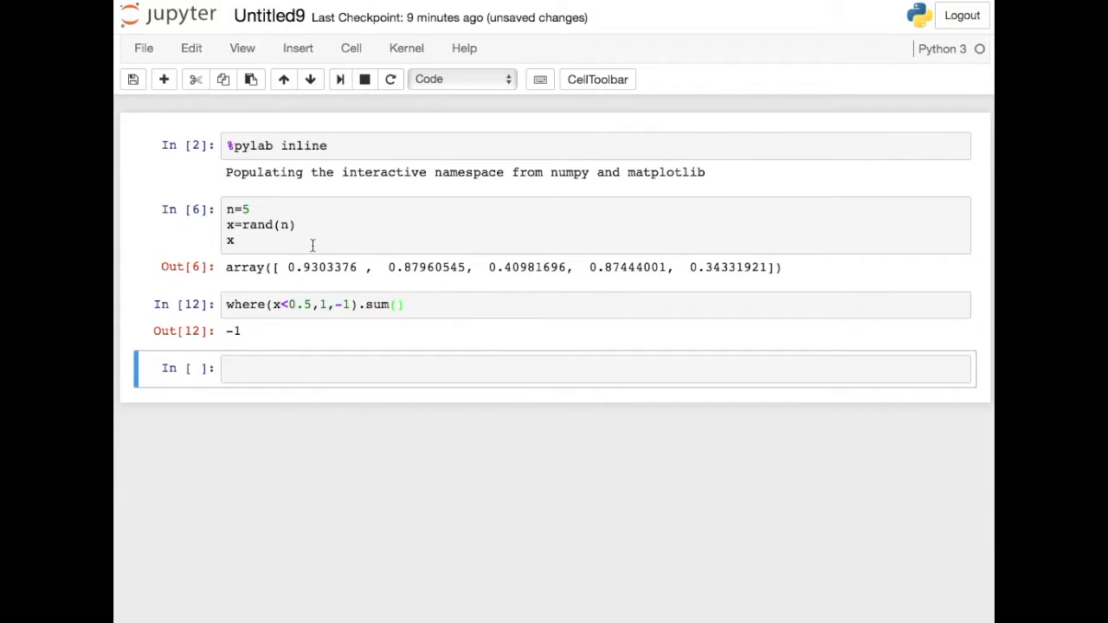
- Rerun x=rand(n) and the where(...).sum() cell, now totalling 1
{"action": "left_click", "coordinate": [294, 225]}
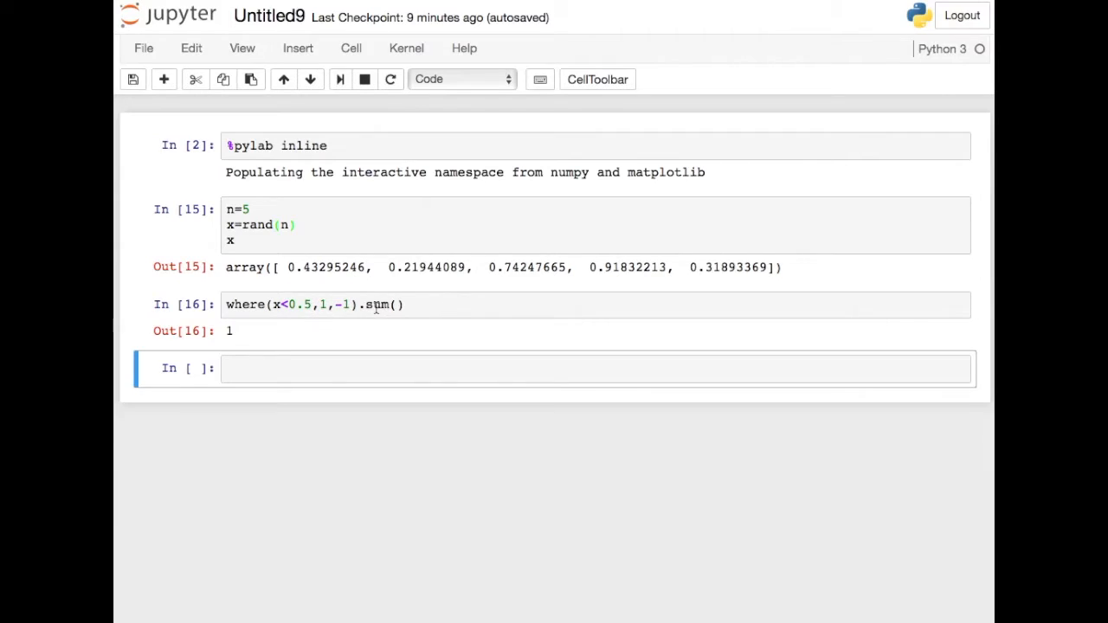
{"action": "mouse_move", "coordinate": [326, 305]}
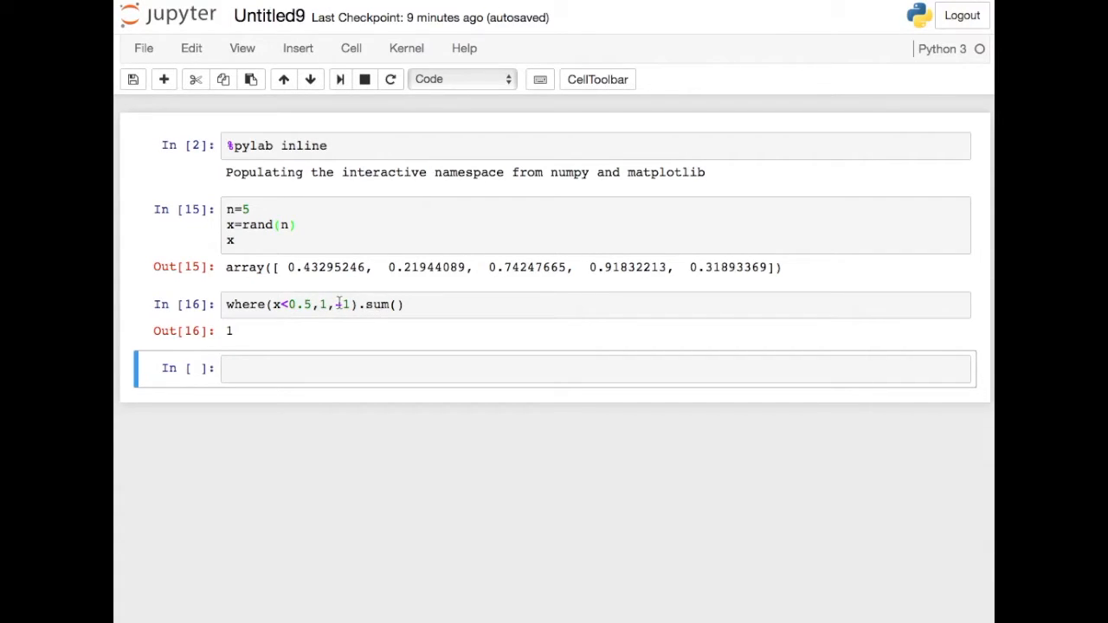
{"action": "type", "text": "-1"}
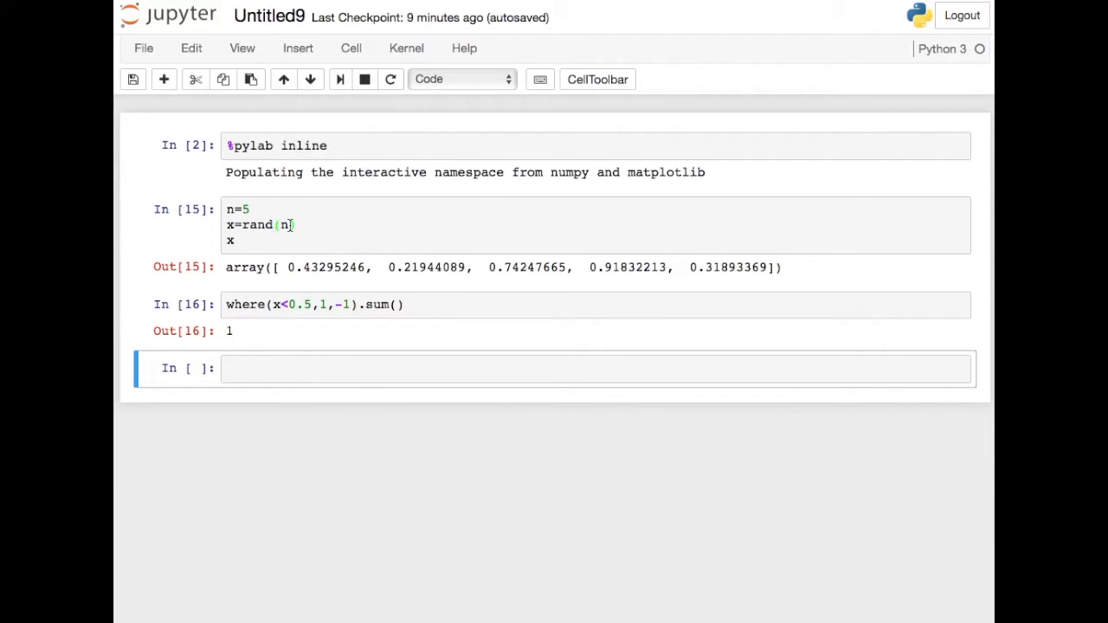
- Make x a 10-by-5 rand array and sum the ±1 steps with .sum(axis=0), giving [-4, 6, 0, 2, 4]
{"action": "left_click", "coordinate": [280, 228]}
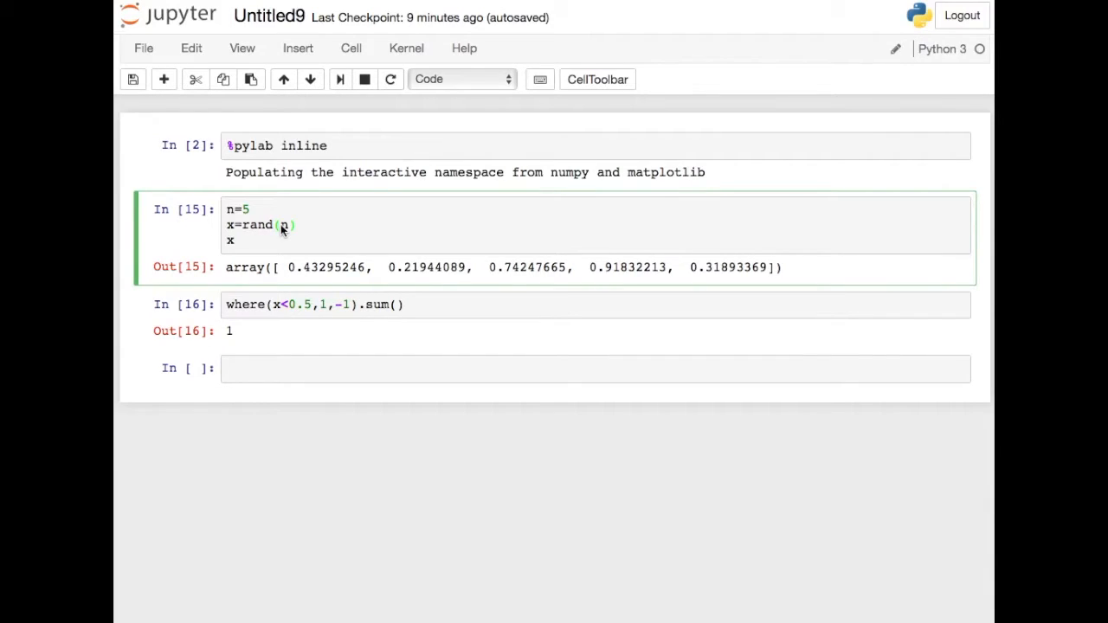
{"action": "type", "text": "10,"}
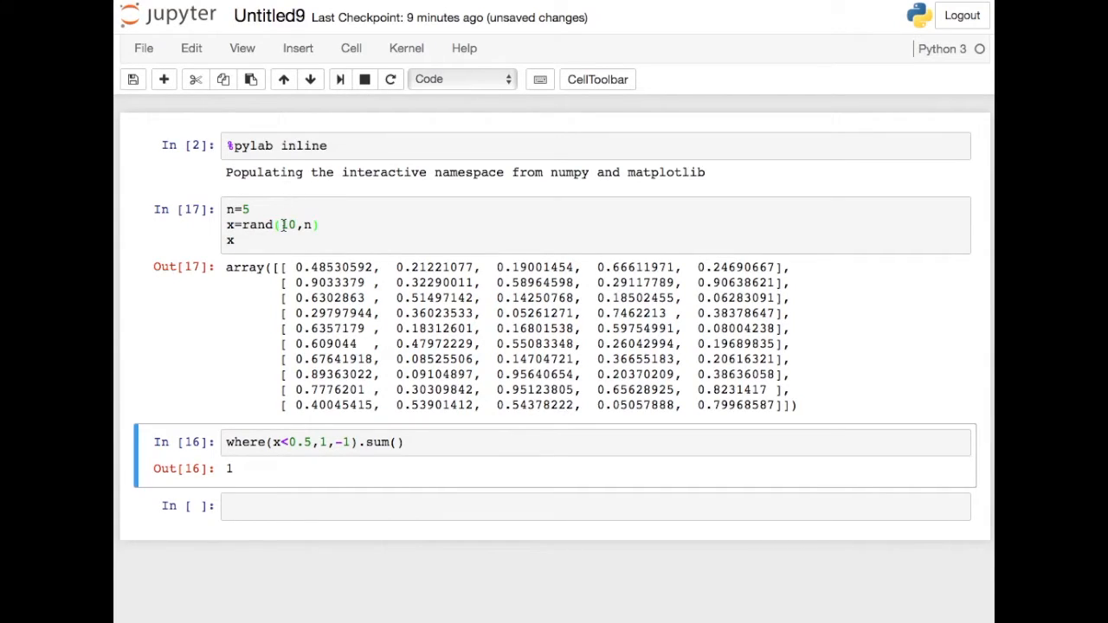
{"action": "mouse_move", "coordinate": [357, 405]}
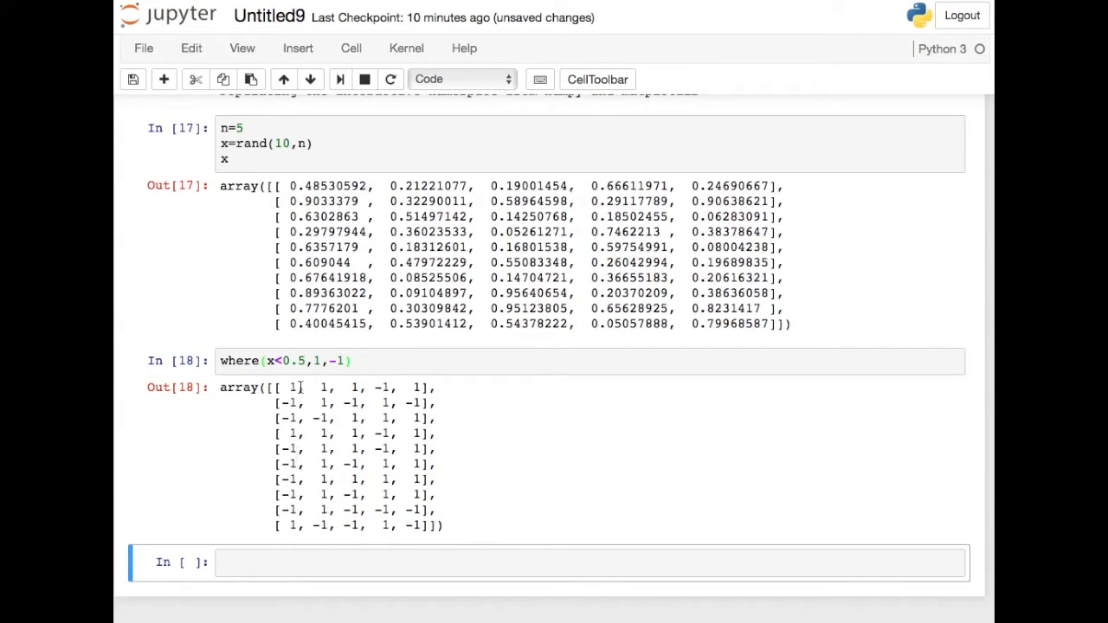
{"action": "type", "text": ".sum("}
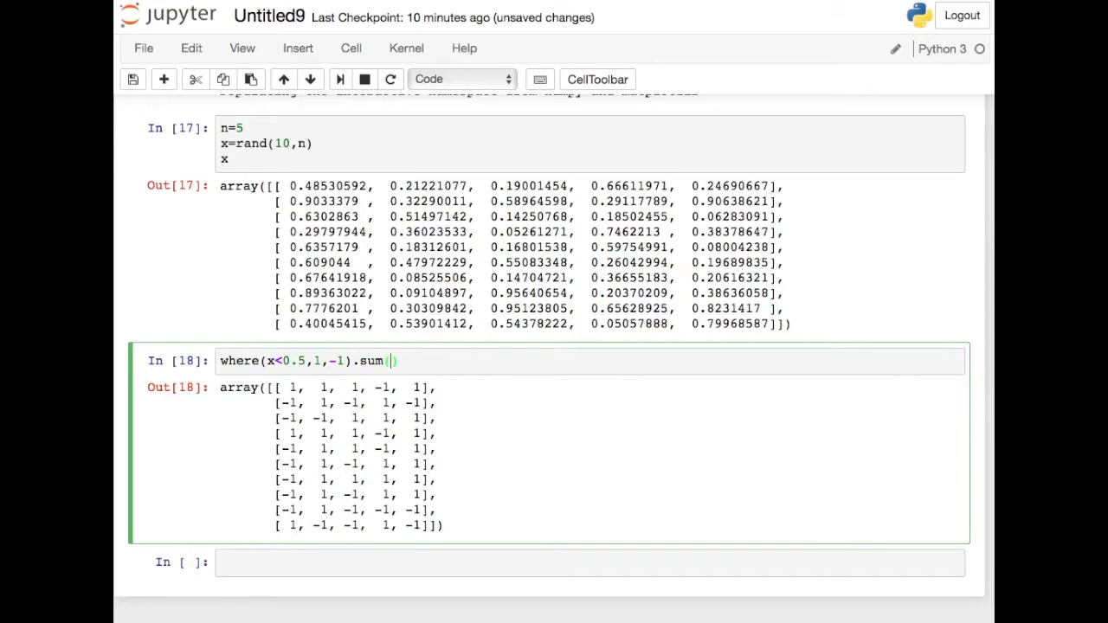
{"action": "type", "text": "axis=0"}
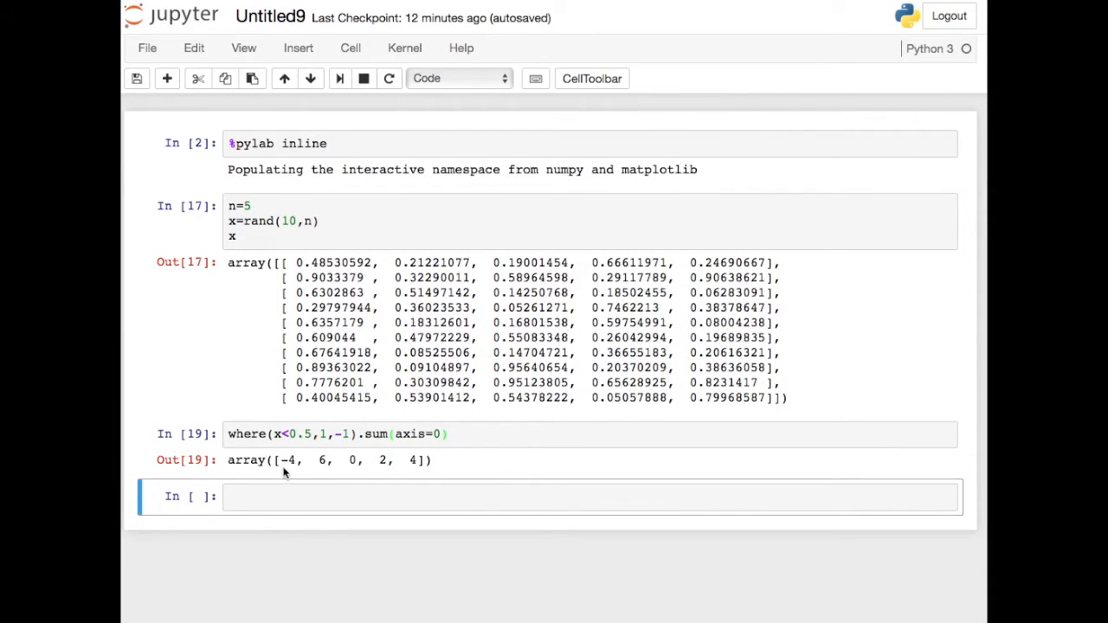
{"action": "mouse_move", "coordinate": [325, 464]}
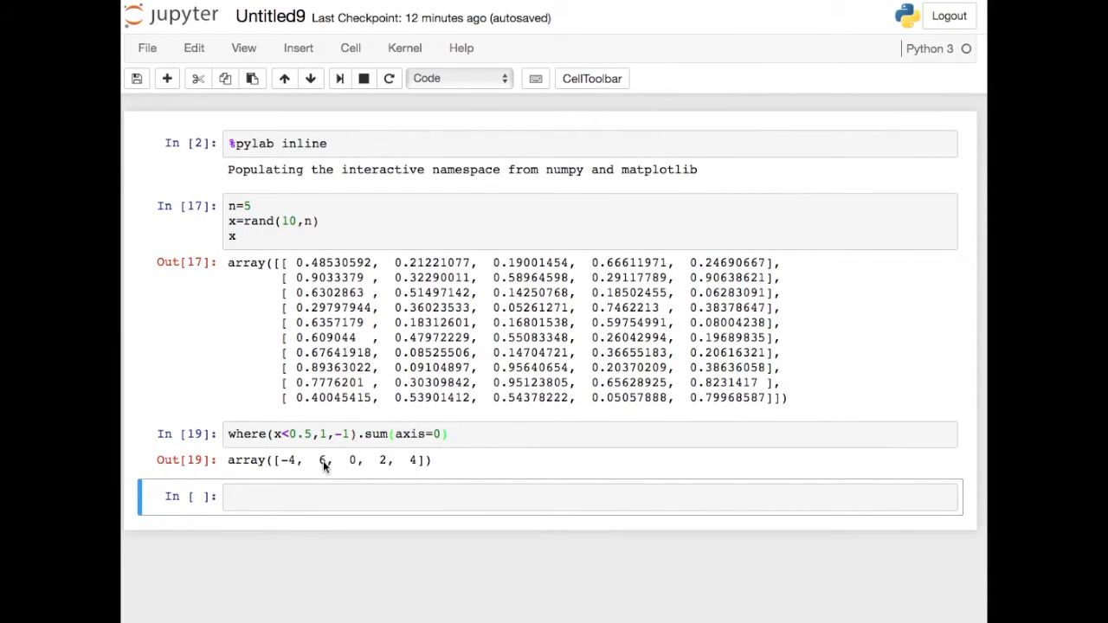
{"action": "mouse_move", "coordinate": [417, 467]}
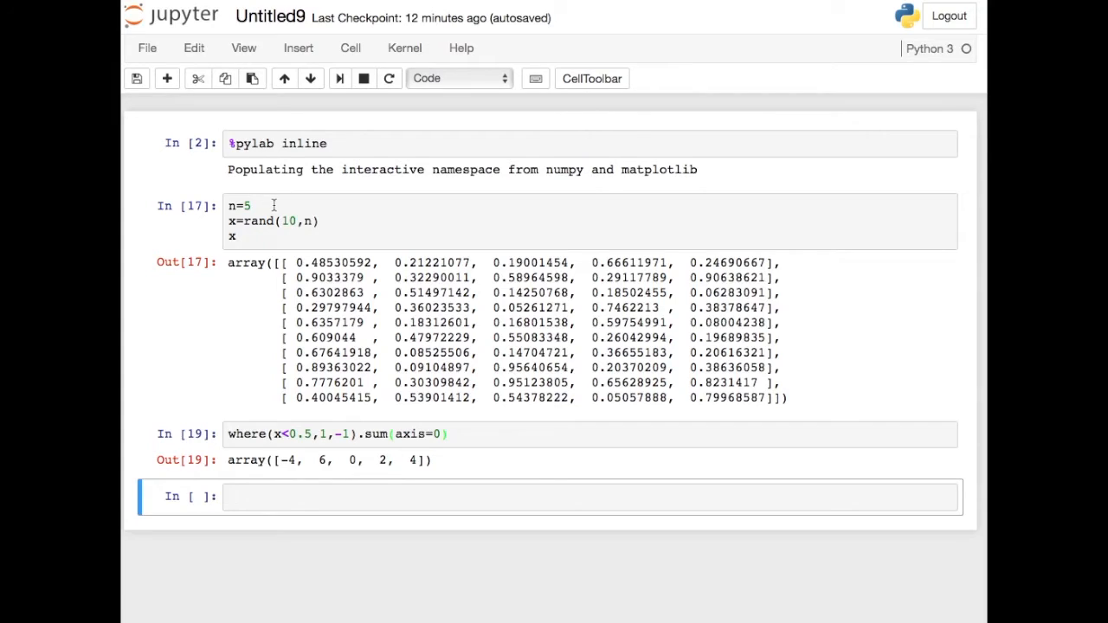
- Rename n to nsailors=5, add nsteps=10, and draw rand(nsteps,nsailors), giving sums [-4, 0, 4, 2, -2]
{"action": "left_click", "coordinate": [274, 211]}
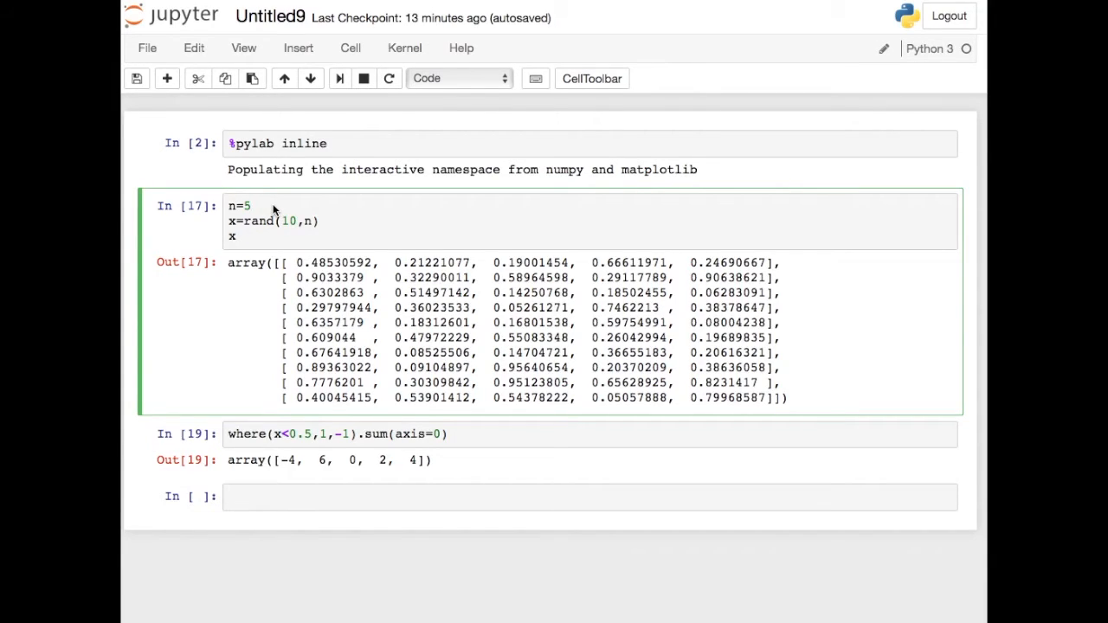
{"action": "type", "text": "sao"}
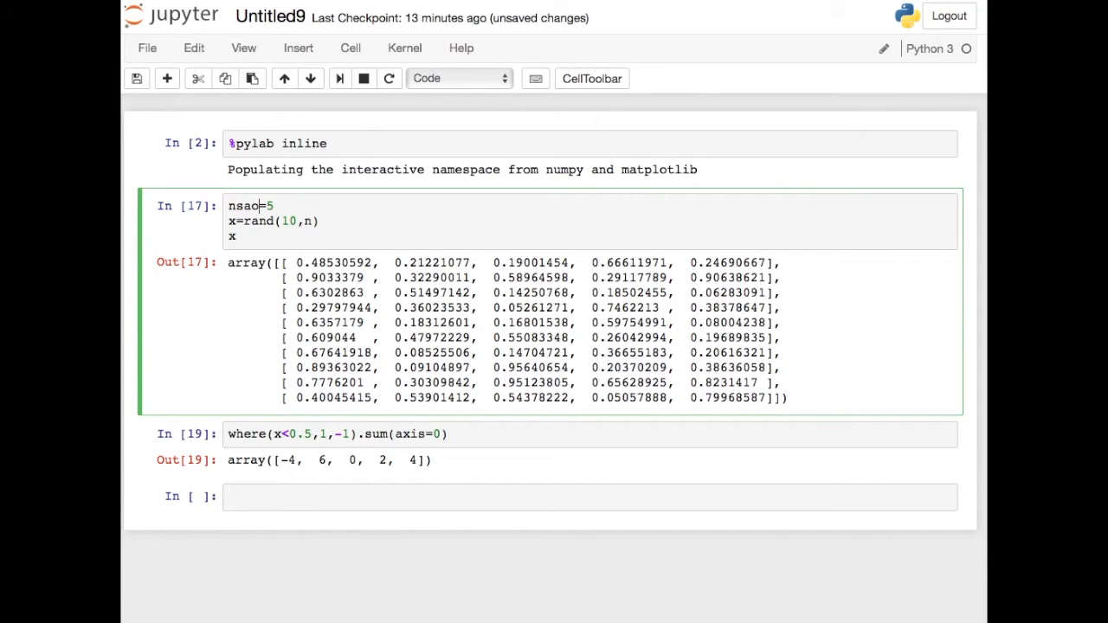
{"action": "type", "text": "ilors"}
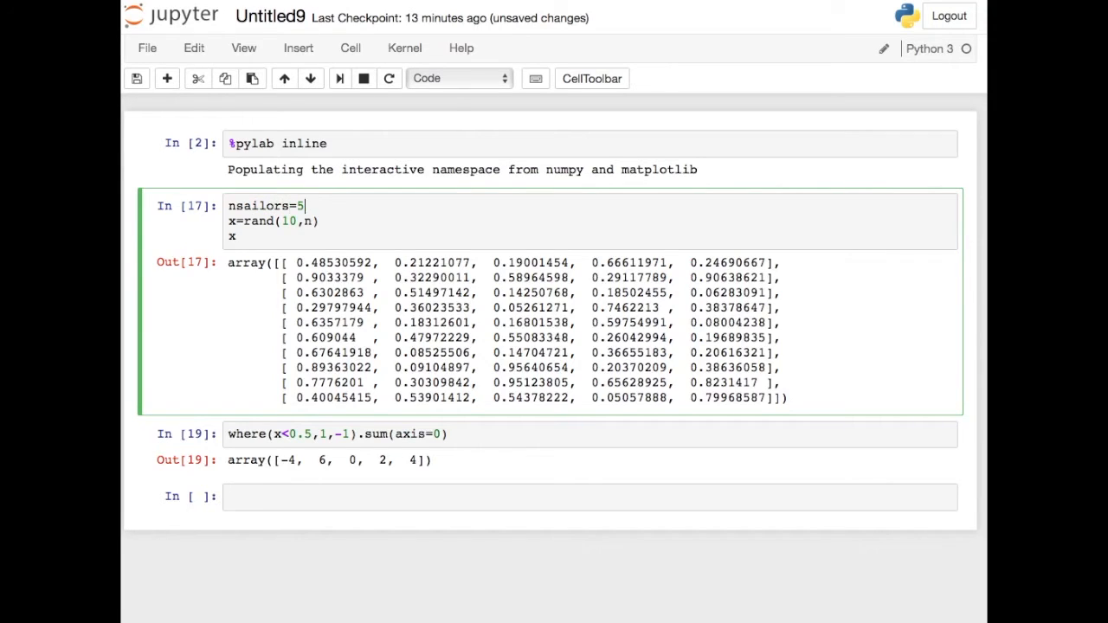
{"action": "type", "text": "nste"}
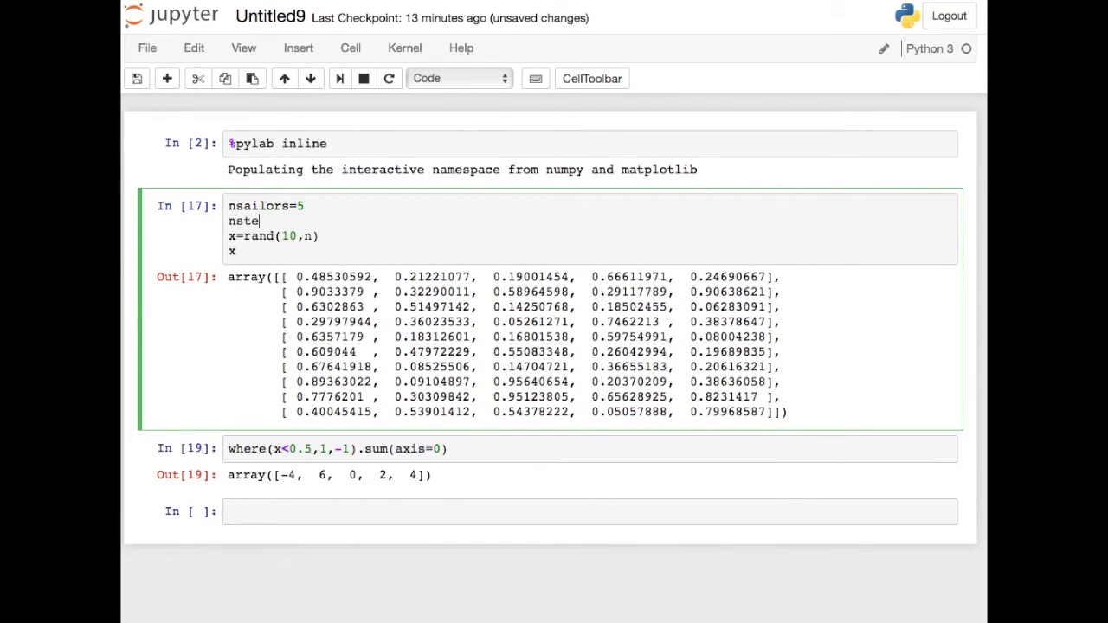
{"action": "type", "text": "ps"}
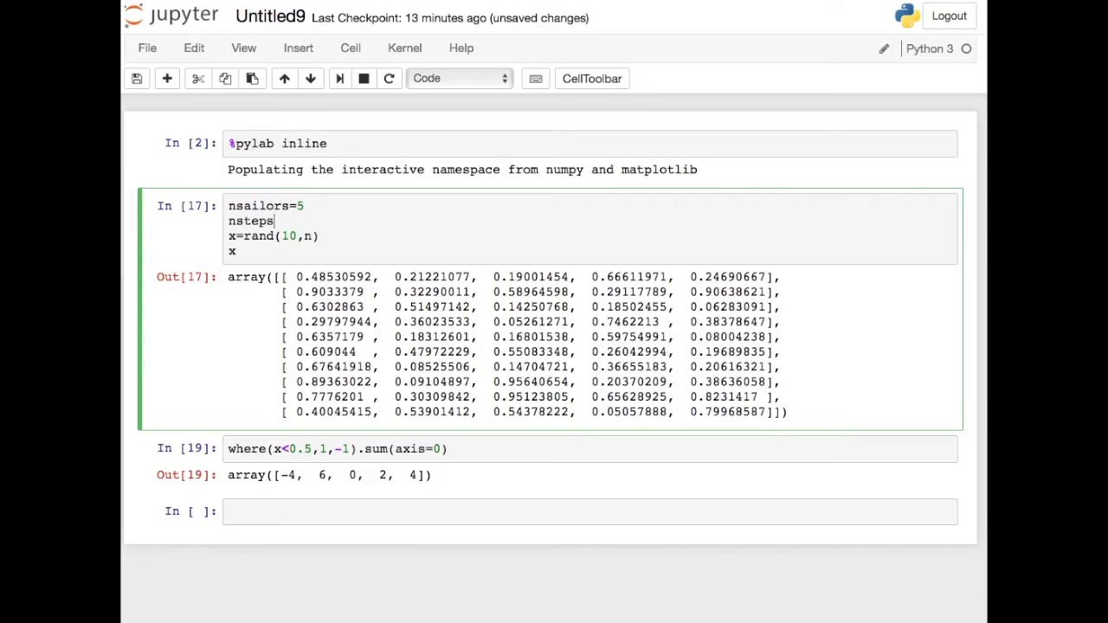
{"action": "type", "text": "10"}
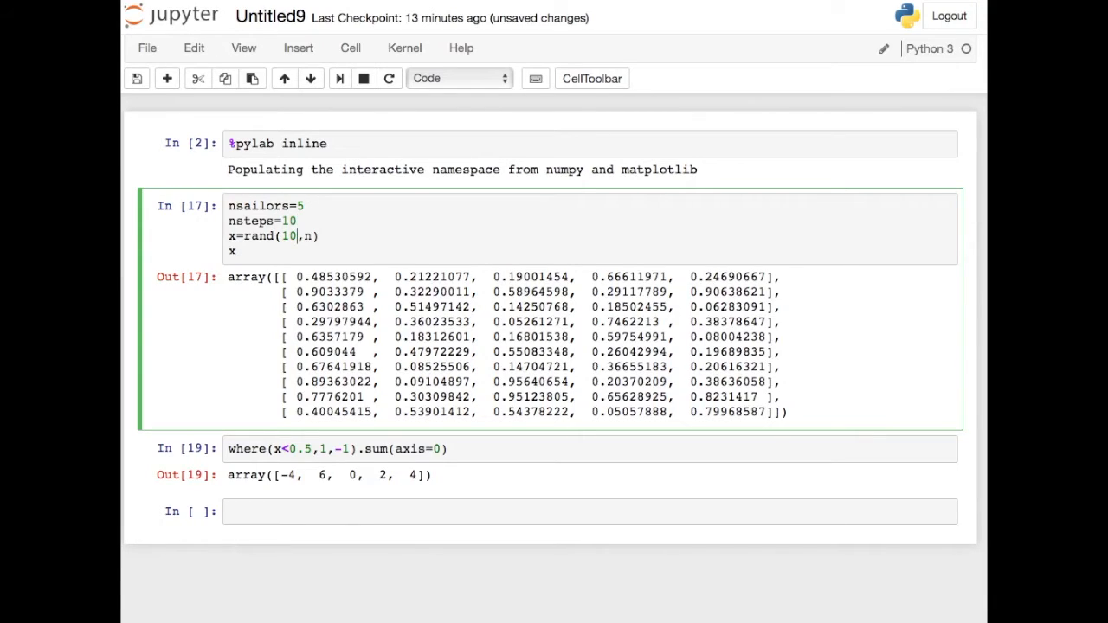
{"action": "type", "text": "n"}
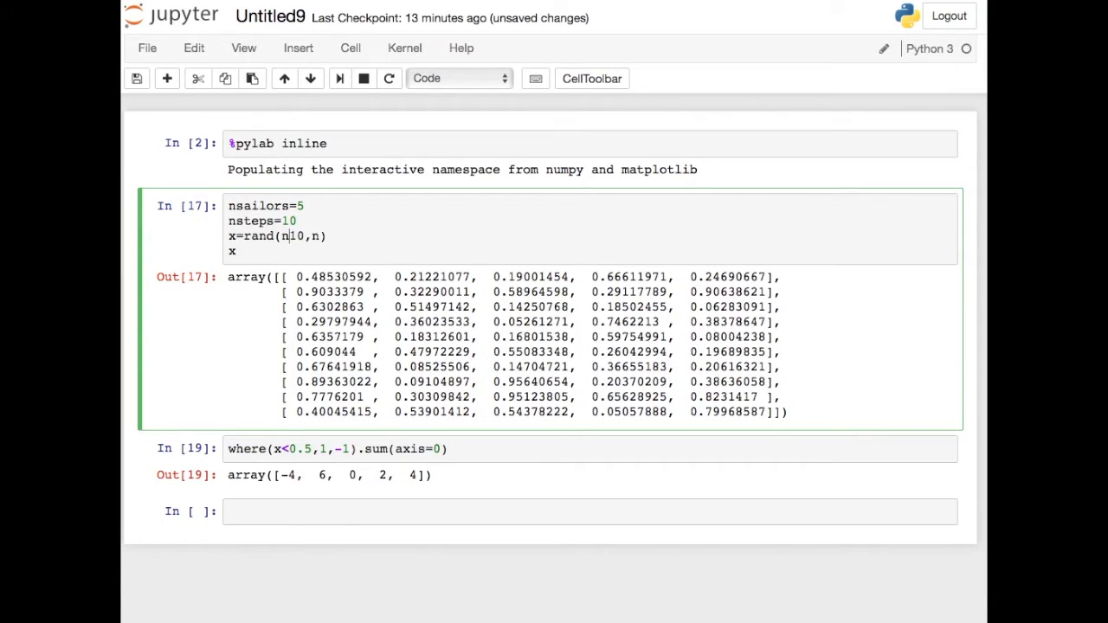
{"action": "type", "text": "steps"}
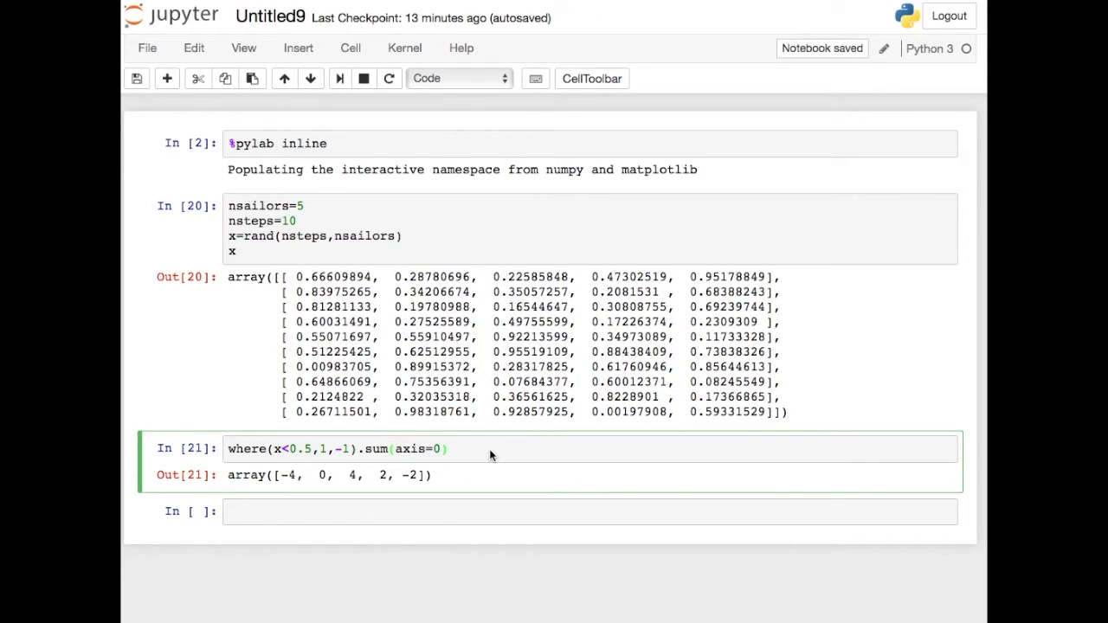
- Wrap the per-sailor displacement in abs() and divide by nsailors
{"action": "left_click", "coordinate": [453, 450]}
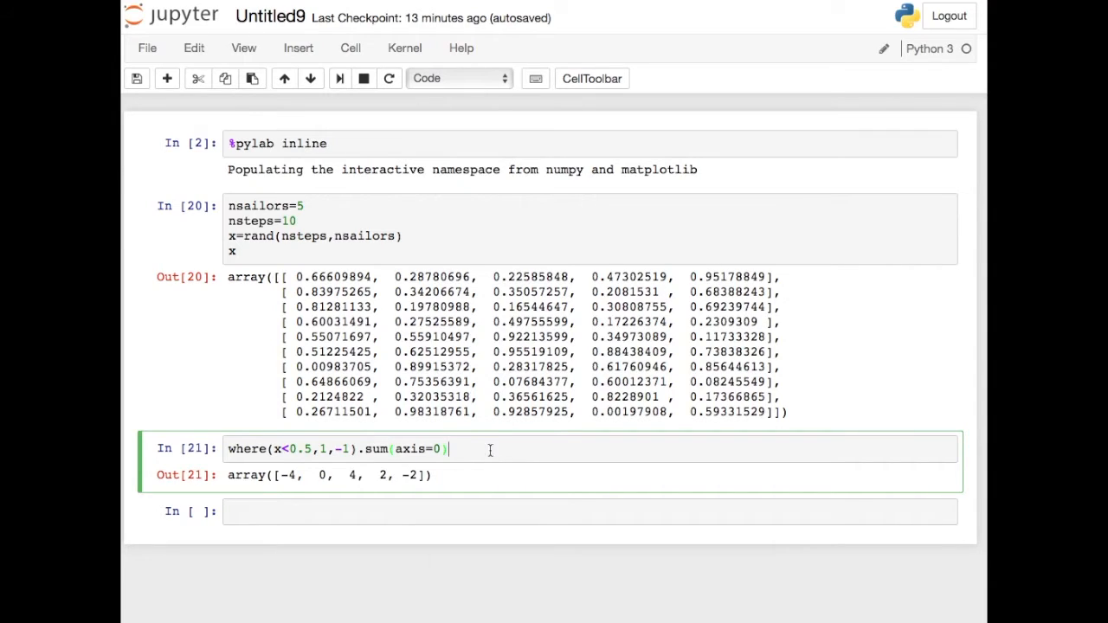
{"action": "type", "text": "ab"}
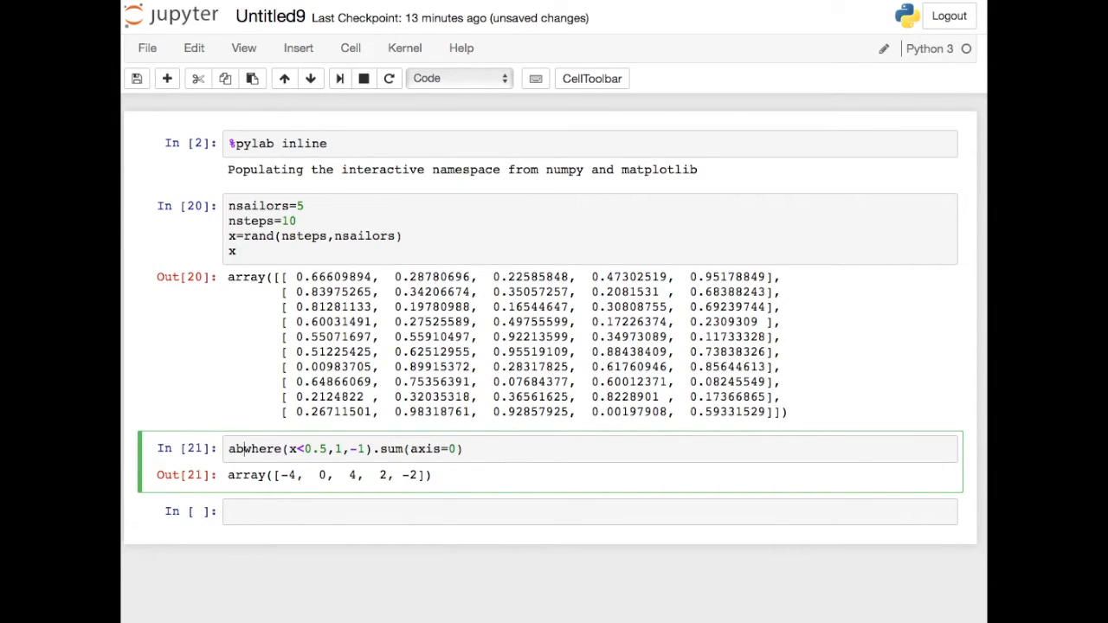
{"action": "type", "text": "s("}
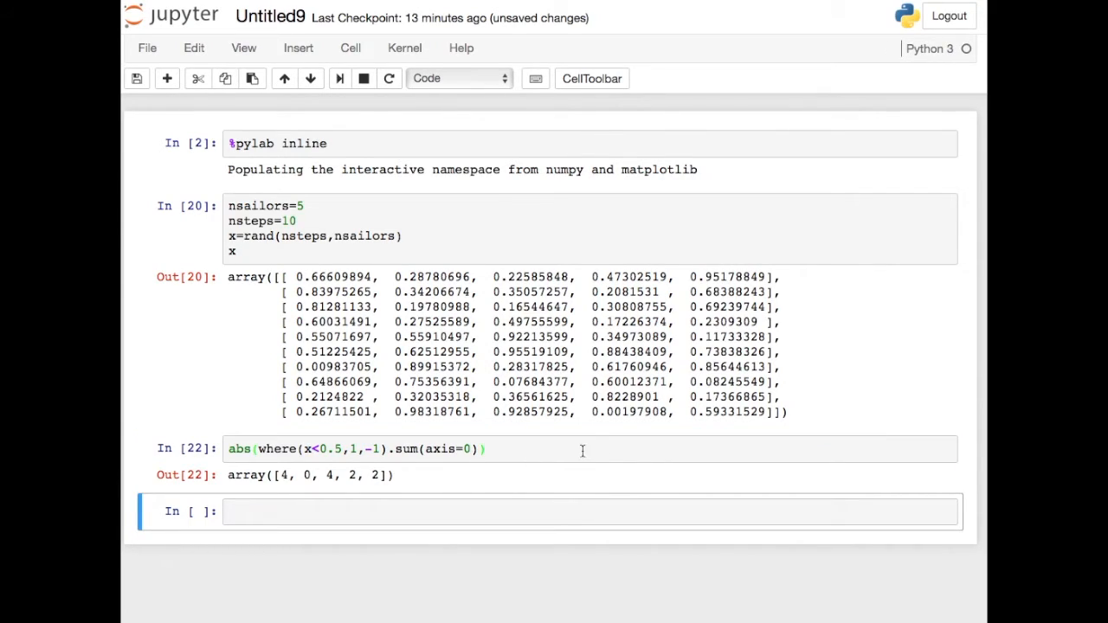
{"action": "type", "text": "/"}
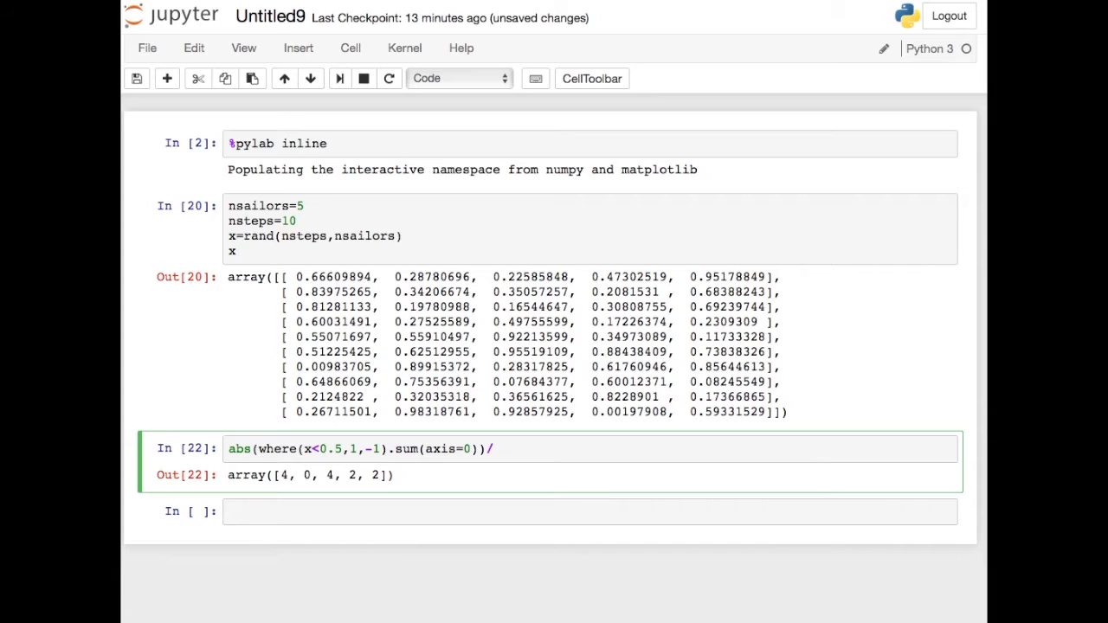
{"action": "type", "text": "nsailors"}
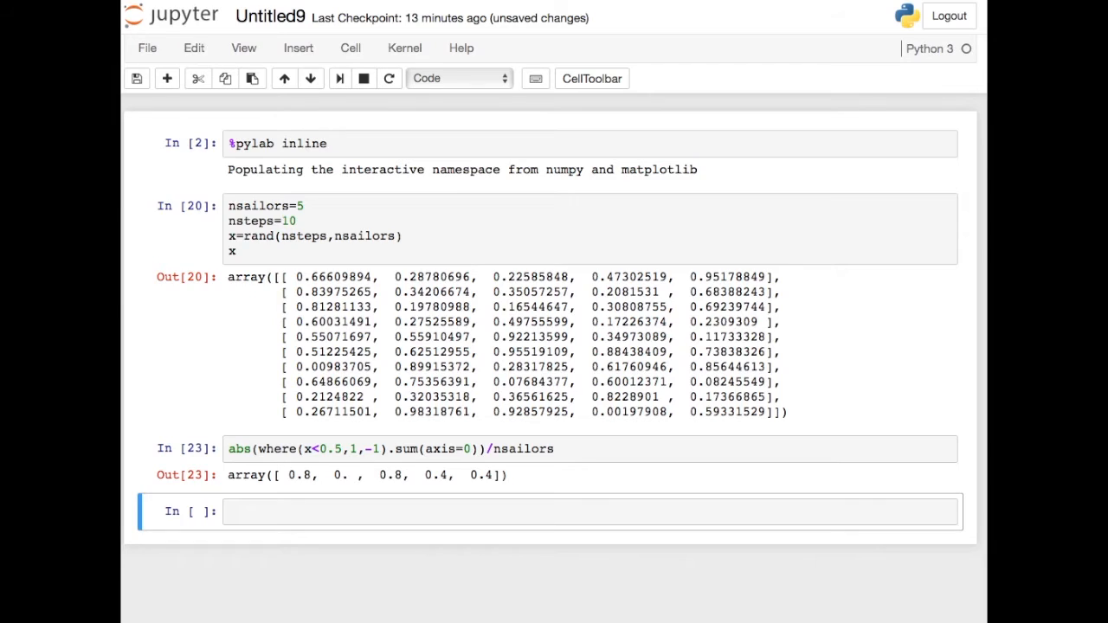
- Add .sum() with grouping parentheses so the mean absolute displacement comes out as 2.4
{"action": "left_click", "coordinate": [484, 450]}
{"action": "type", "text": ".sum"}
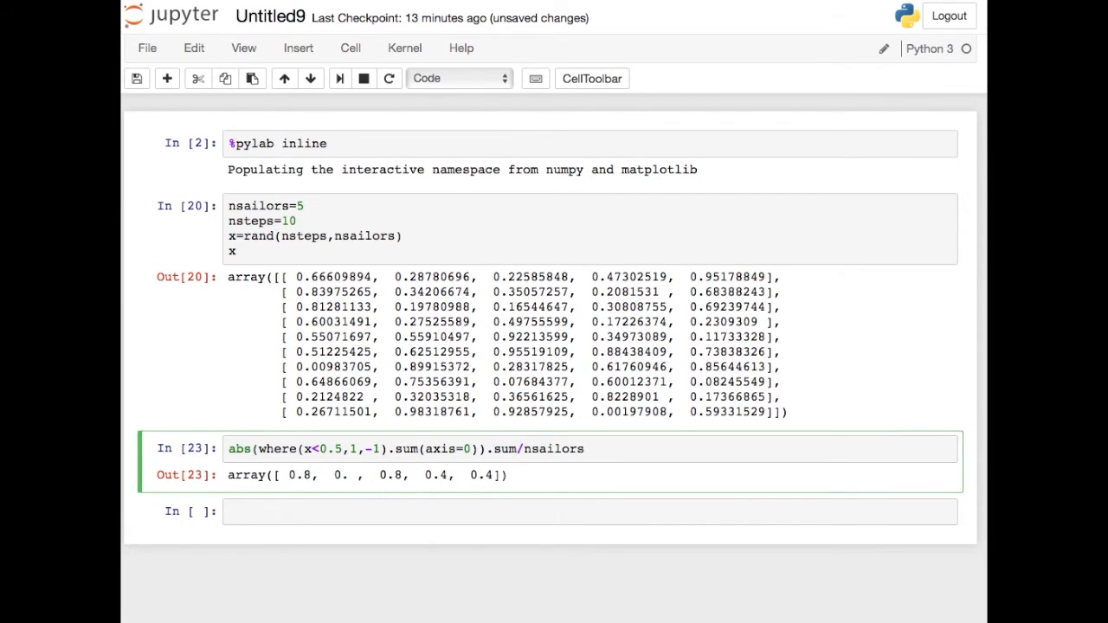
{"action": "type", "text": "()"}
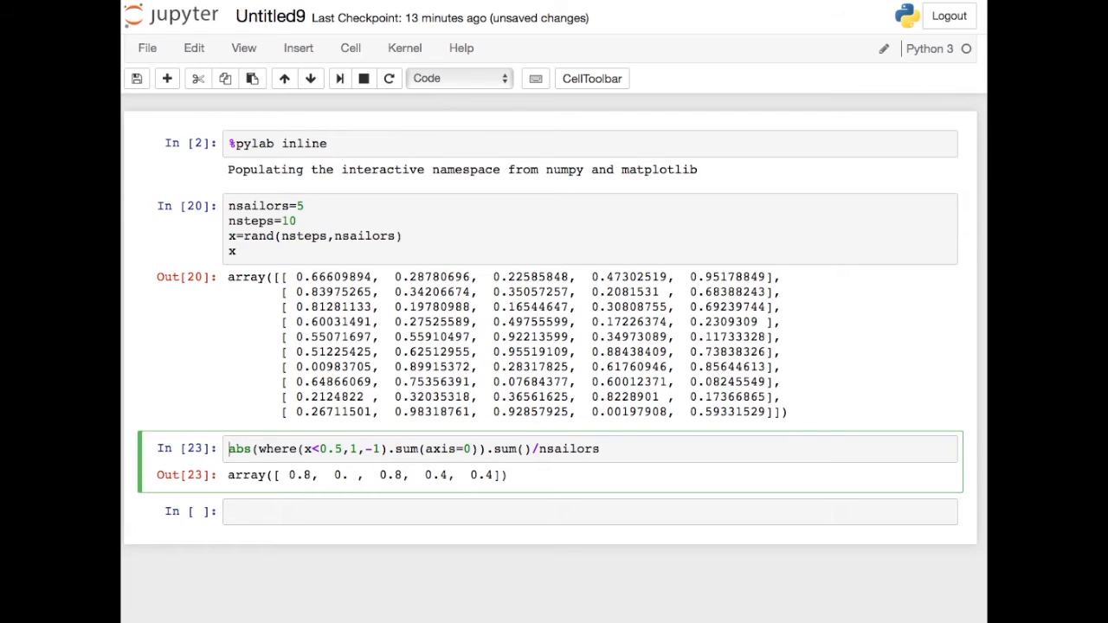
{"action": "type", "text": "("}
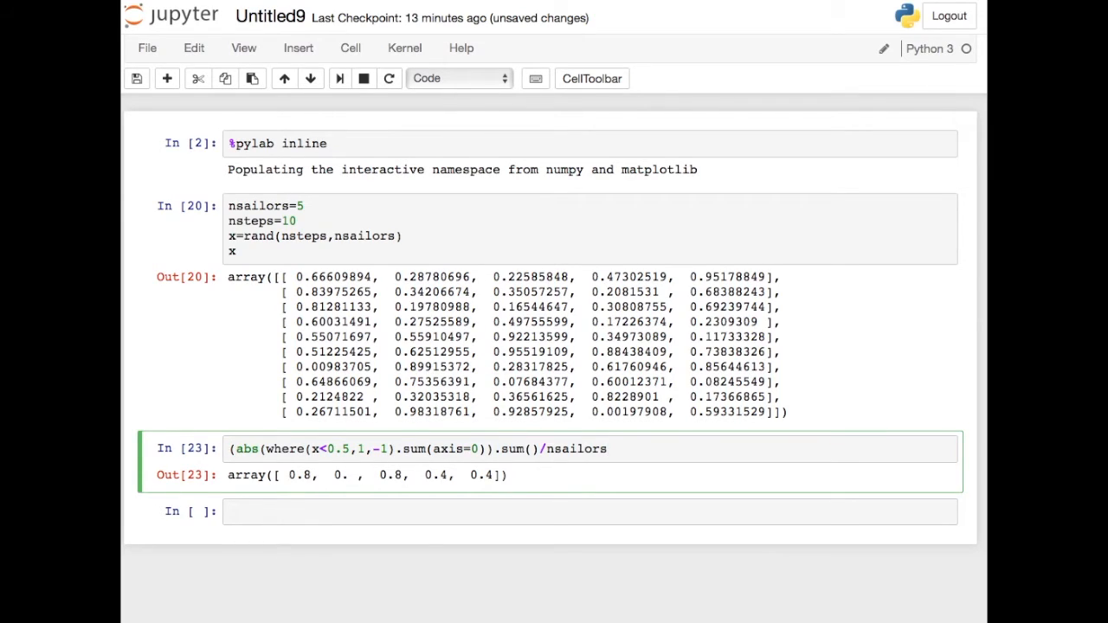
{"action": "left_click", "coordinate": [606, 448]}
{"action": "type", "text": ")"}
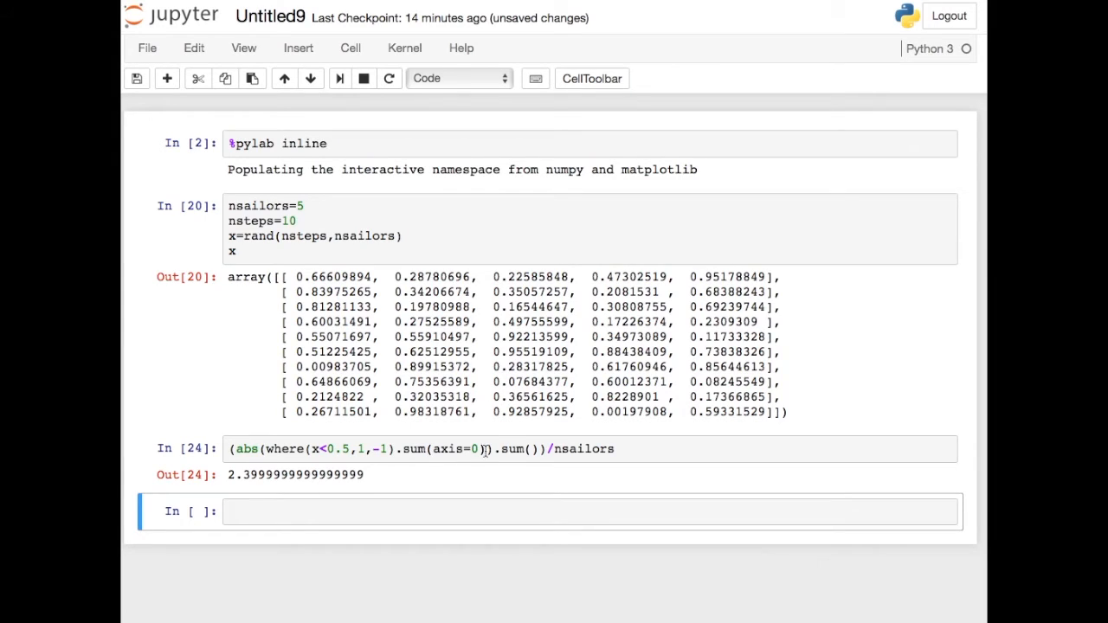
- Square each displacement (**2) and wrap the expression in sqrt() to get RMS 2.8284271247461903
{"action": "left_click", "coordinate": [487, 454]}
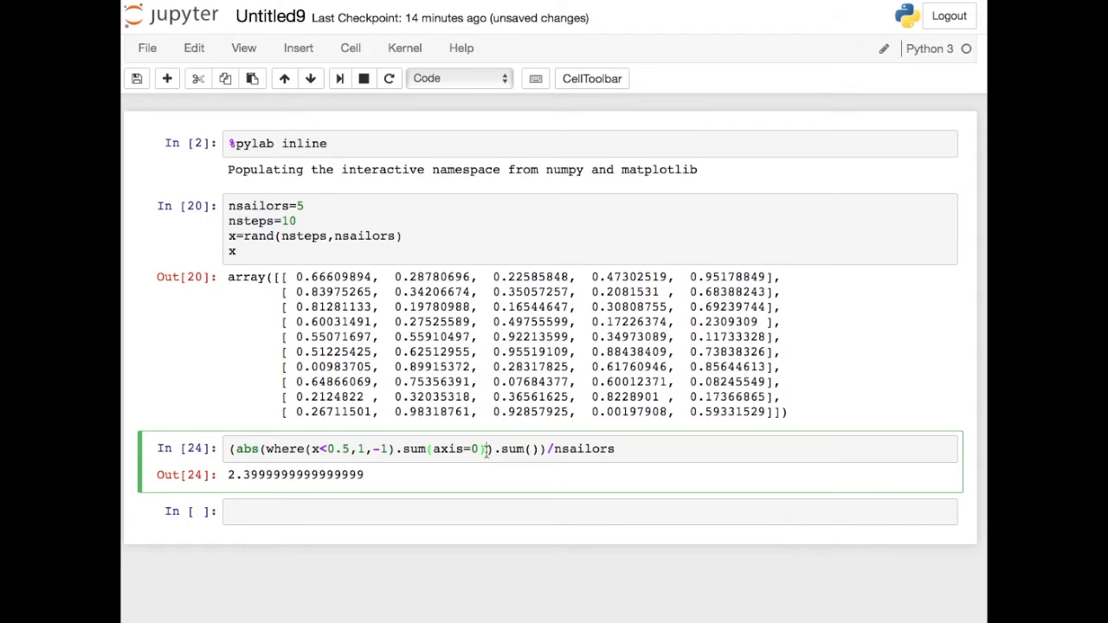
{"action": "type", "text": "**2"}
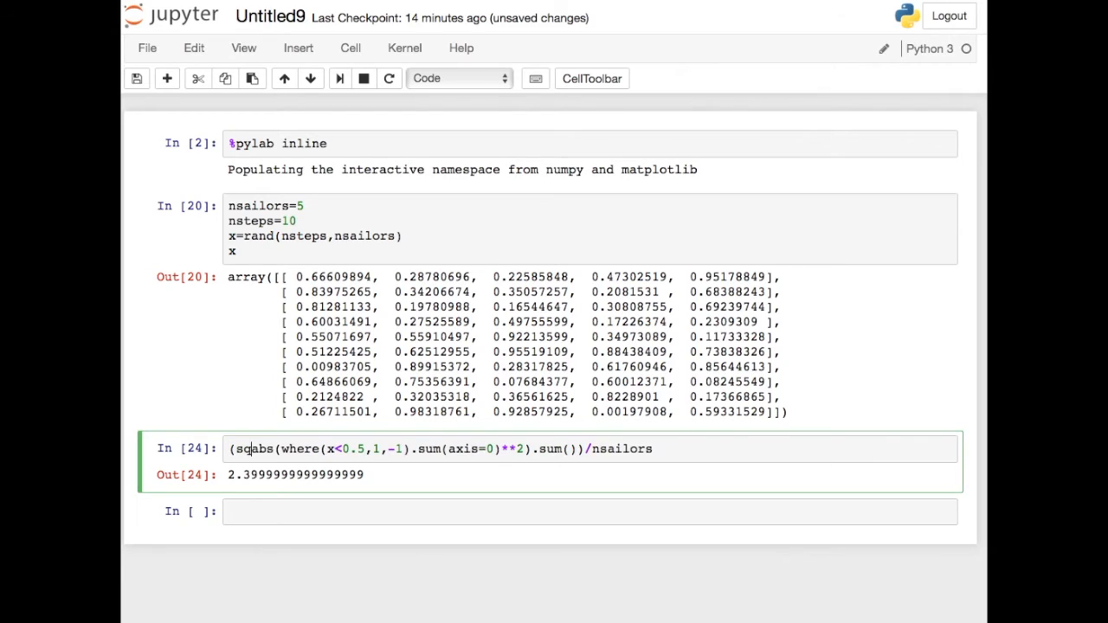
{"action": "type", "text": "sqrt("}
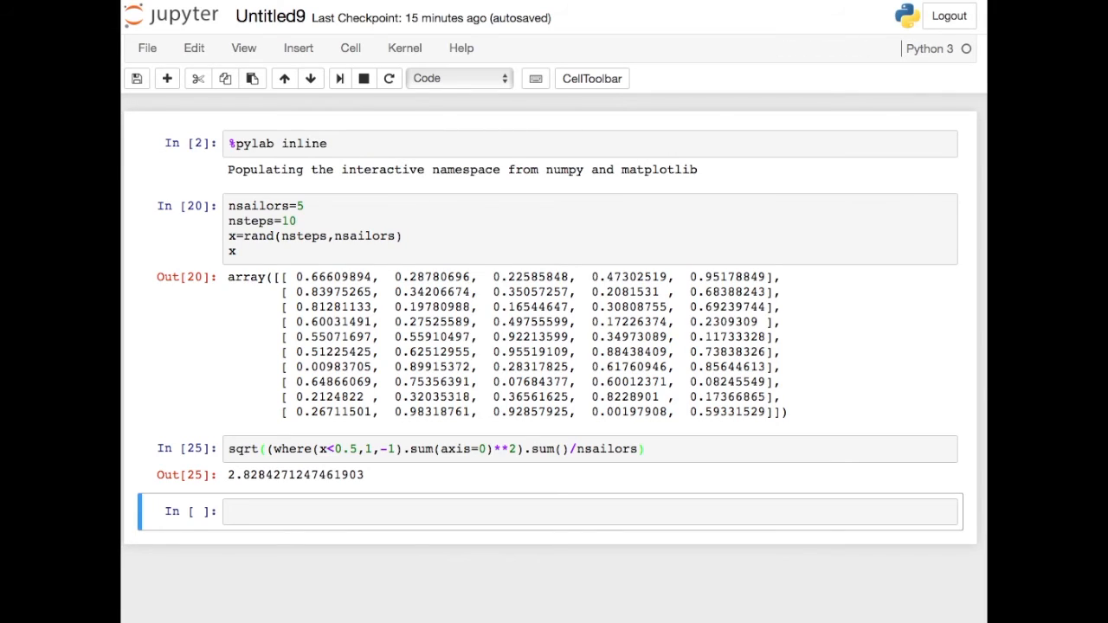
{"action": "mouse_move", "coordinate": [322, 217]}
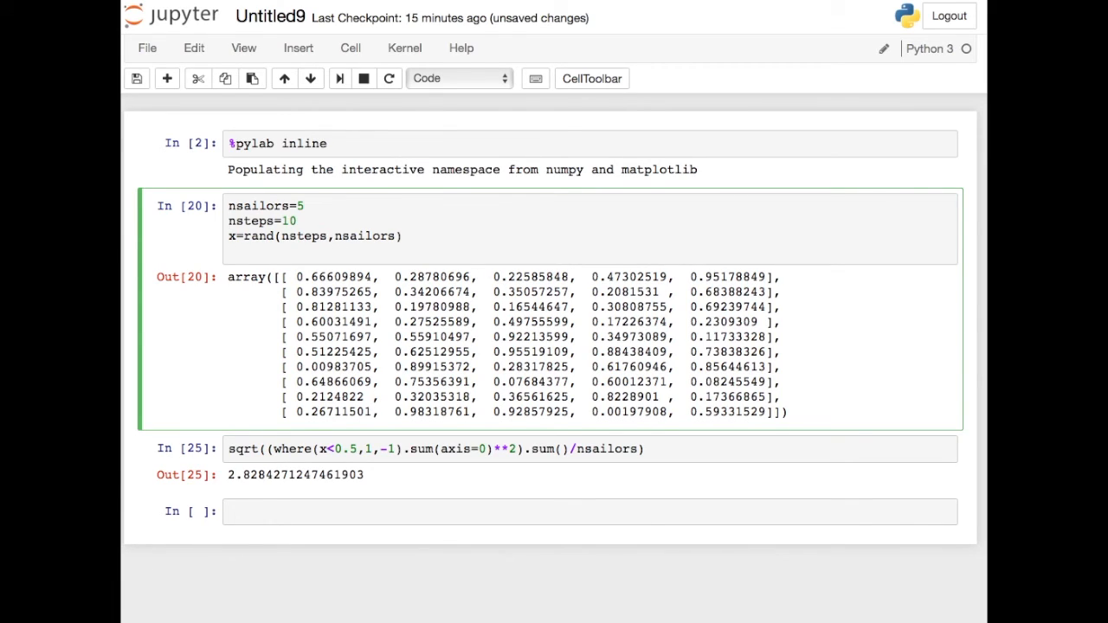
- Raise nsailors to 5000 and nsteps to 1000 and rerun, yielding RMS 31.353226309265207
{"action": "type", "text": "0000"}
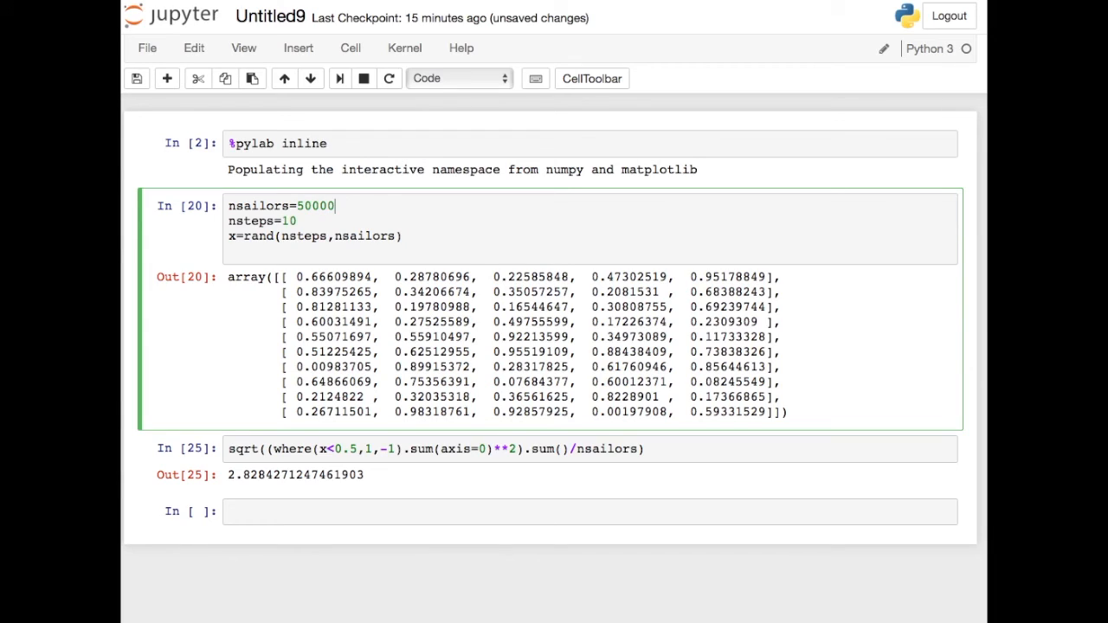
{"action": "key", "text": "BackSpace"}
{"action": "type", "text": "00"}
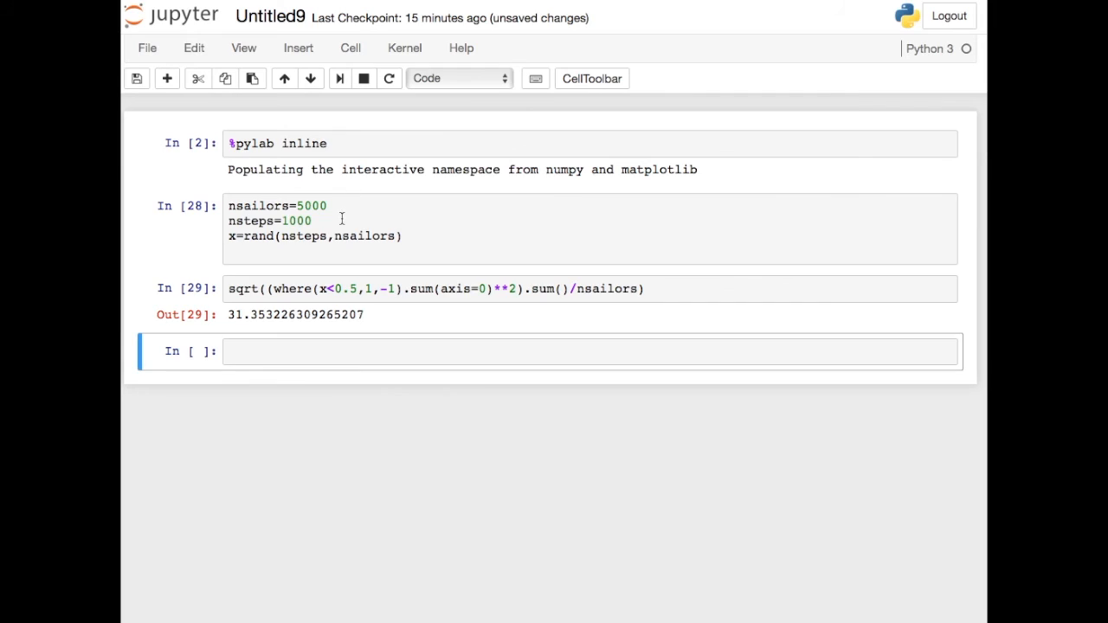
{"action": "mouse_move", "coordinate": [332, 222]}
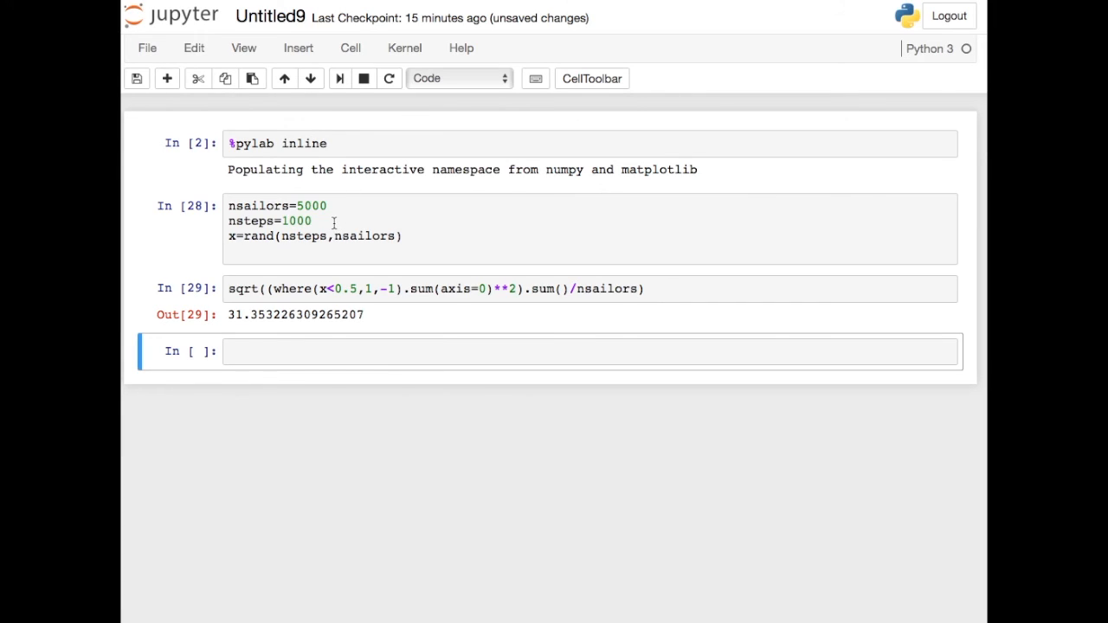
{"action": "mouse_move", "coordinate": [415, 356]}
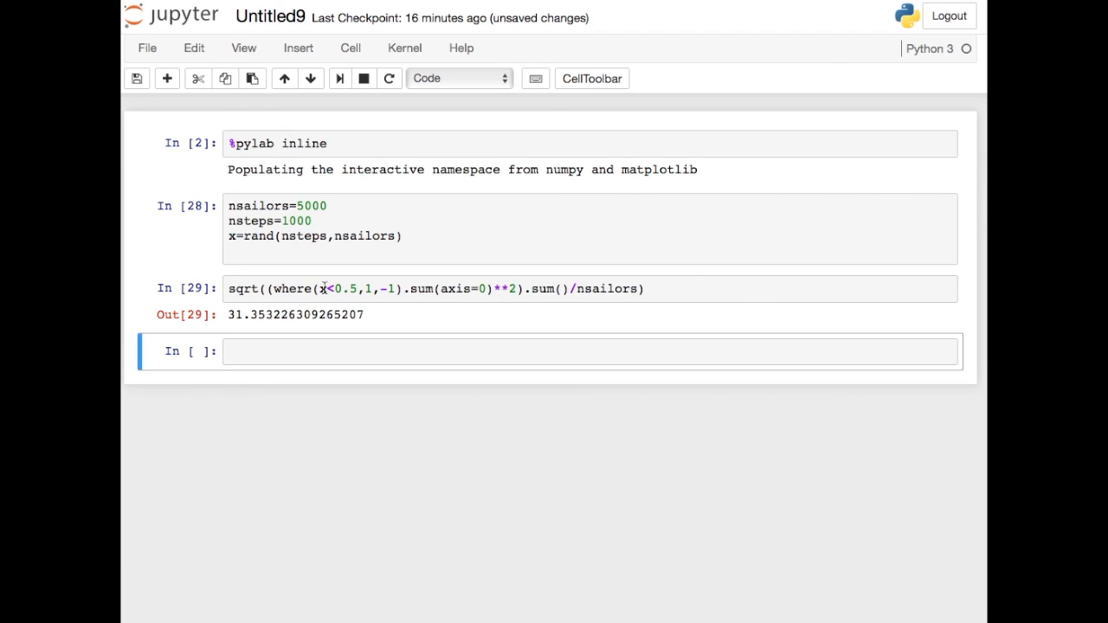
{"action": "mouse_move", "coordinate": [373, 319]}
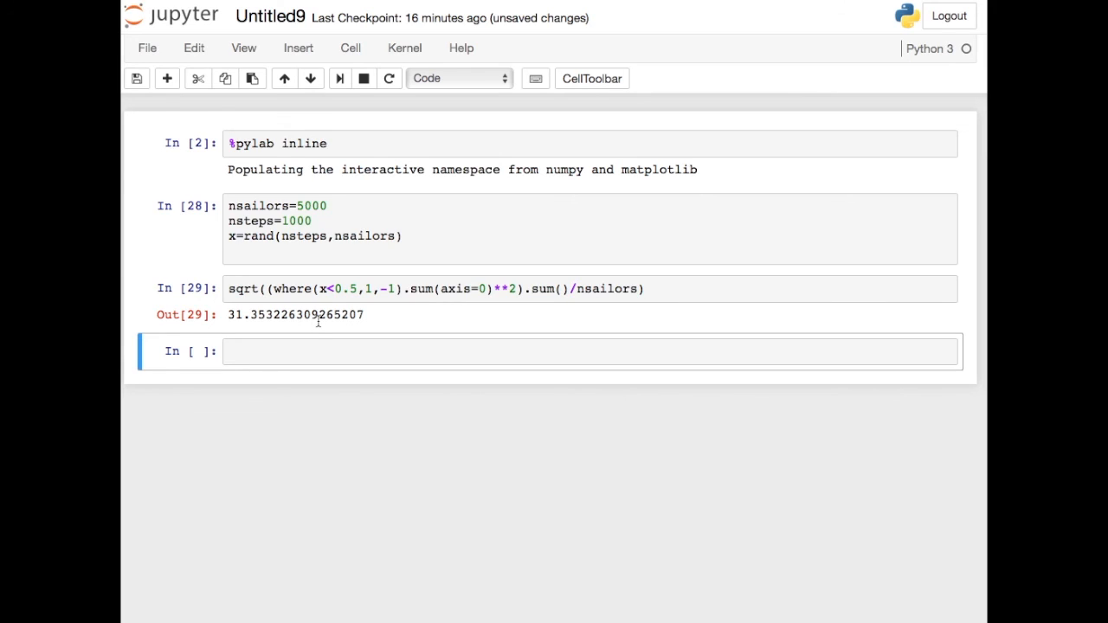
{"action": "mouse_move", "coordinate": [741, 257]}
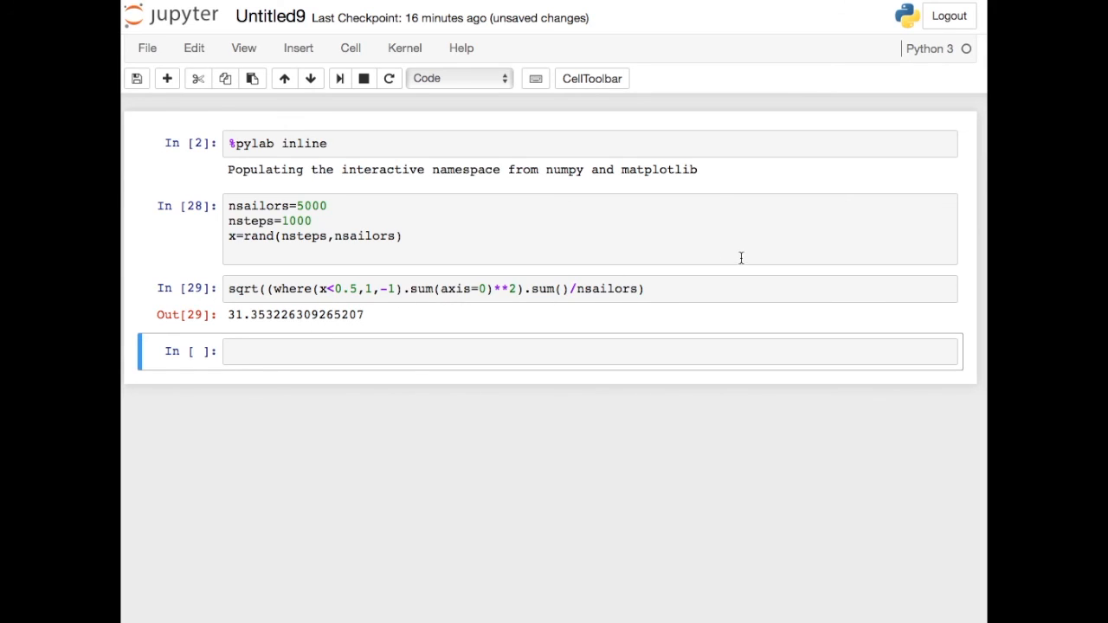